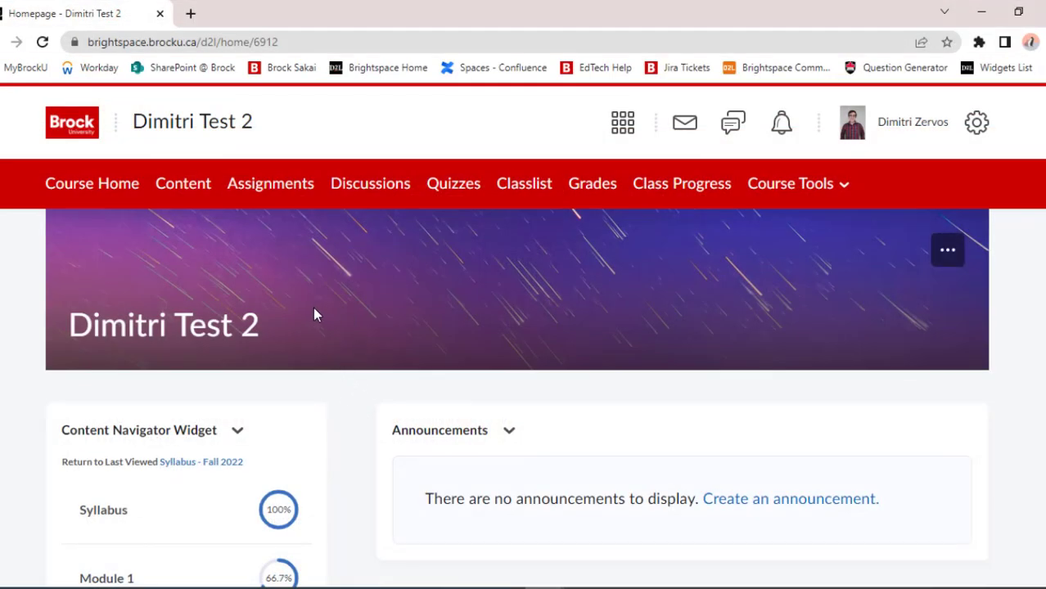
{"action": "mouse_move", "coordinate": [134, 234]}
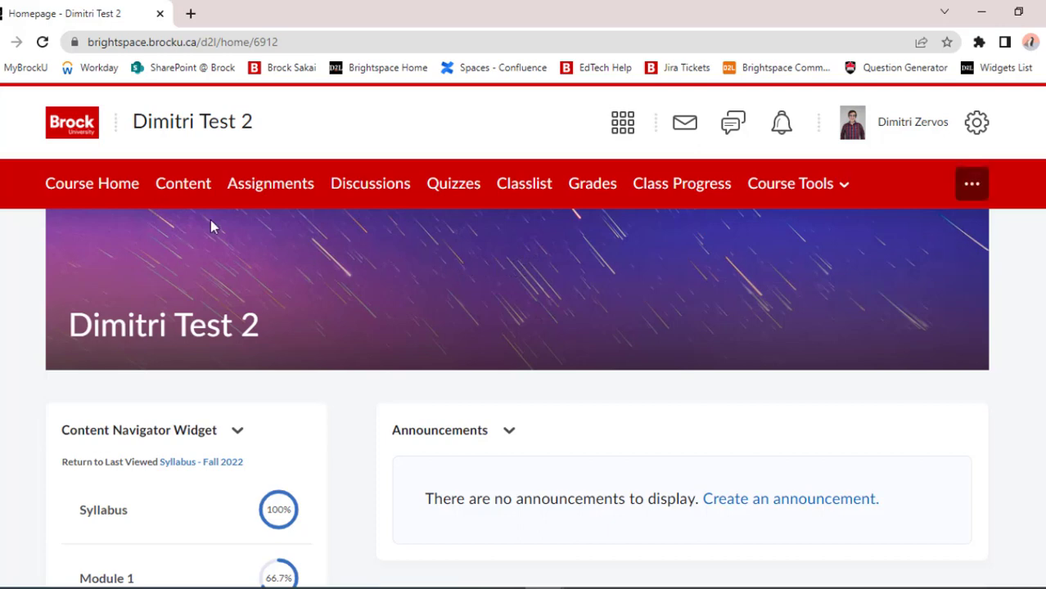
- Collapse the homepage calendar and open Content, showing Syllabus, Module 1 and Weekly Modules
{"action": "scroll", "scroll_direction": "down", "scroll_amount": 3}
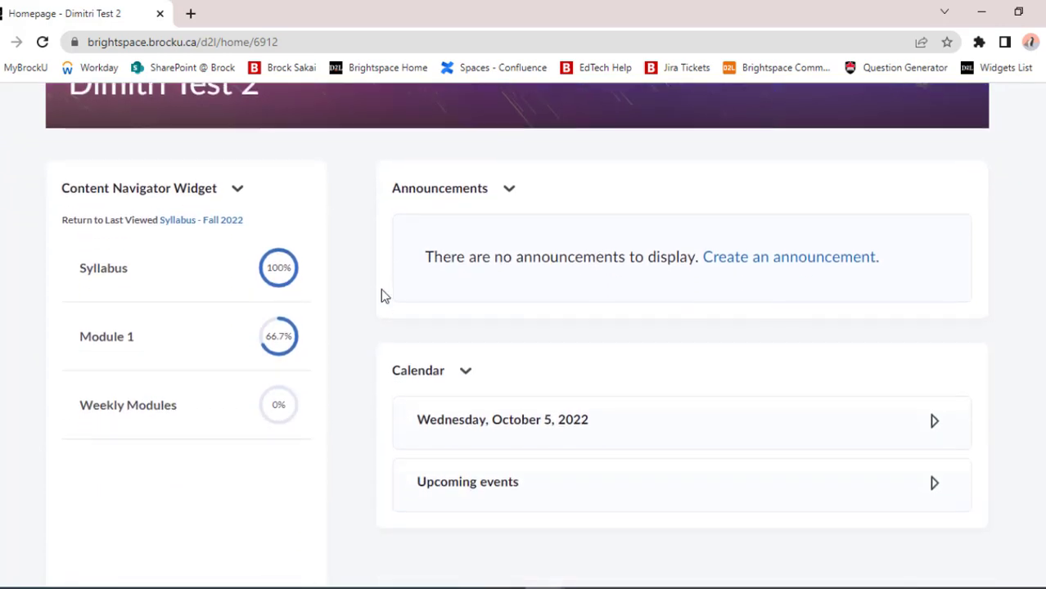
{"action": "mouse_move", "coordinate": [511, 187]}
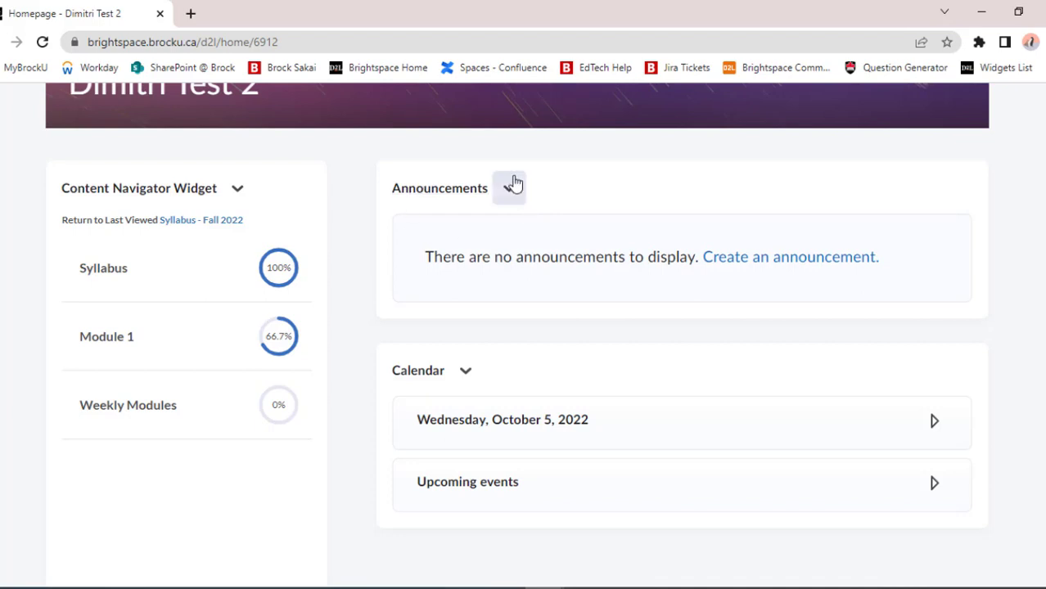
{"action": "mouse_move", "coordinate": [449, 212]}
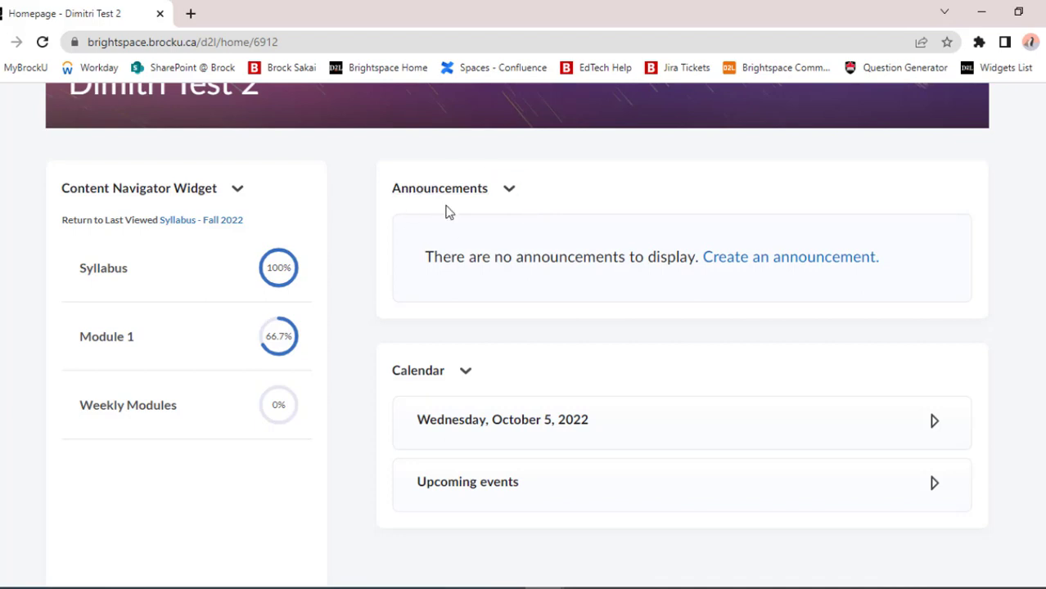
{"action": "mouse_move", "coordinate": [131, 243]}
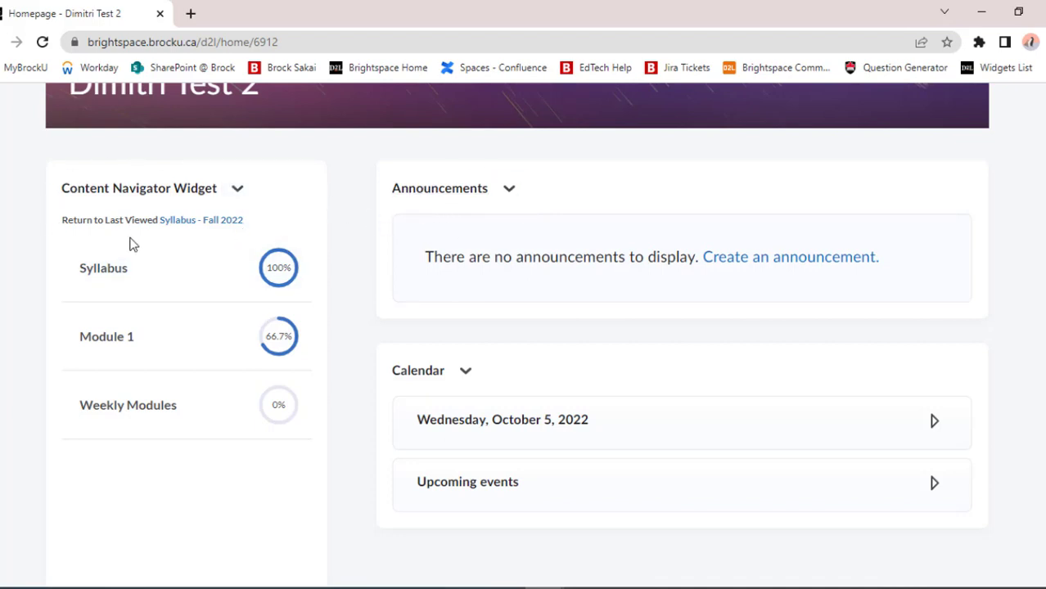
{"action": "mouse_move", "coordinate": [135, 384]}
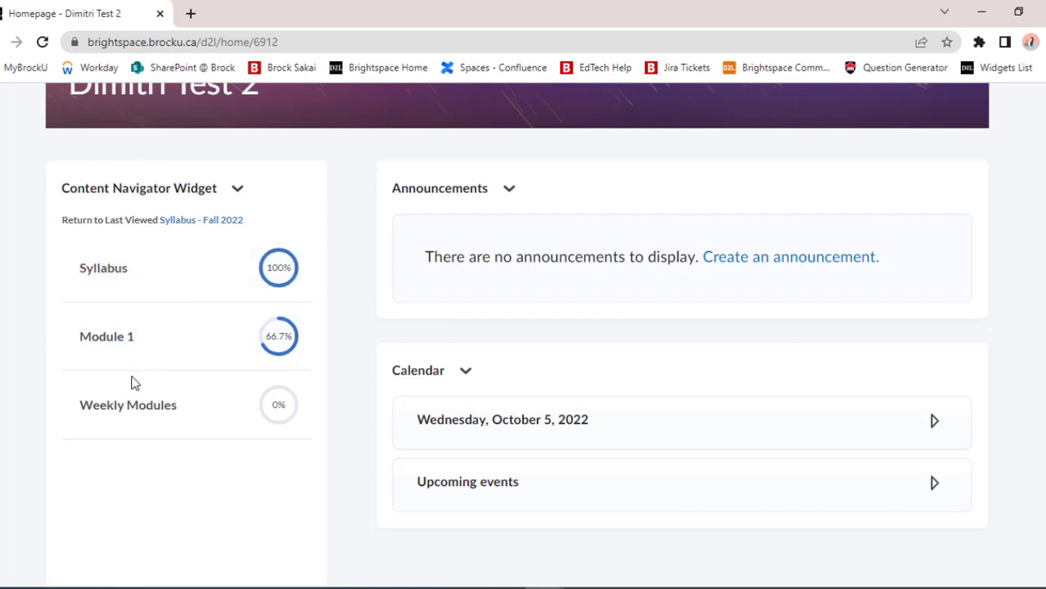
{"action": "mouse_move", "coordinate": [362, 384]}
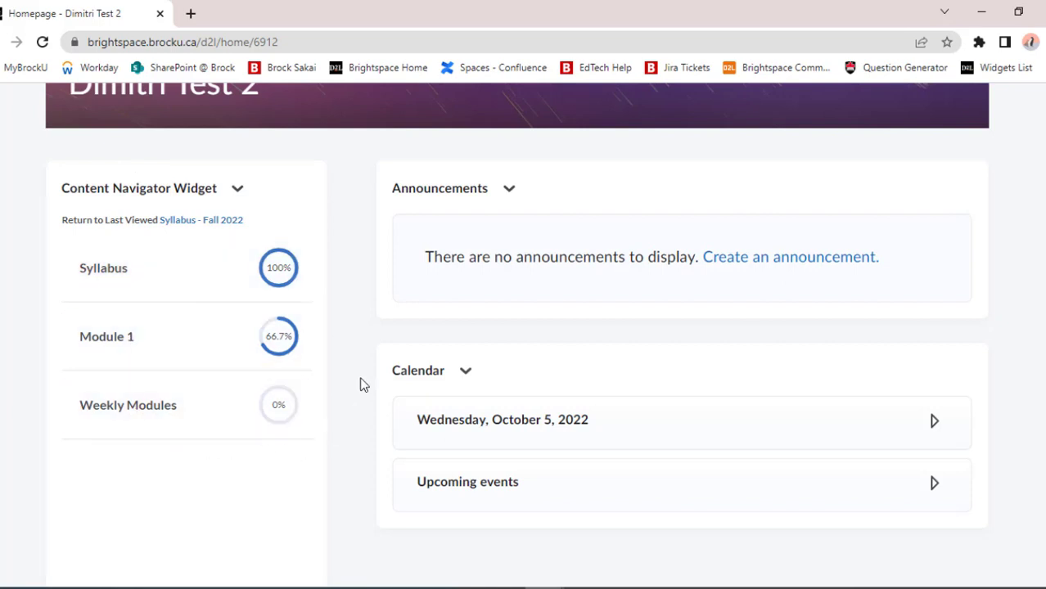
{"action": "scroll", "scroll_direction": "down", "scroll_amount": 3}
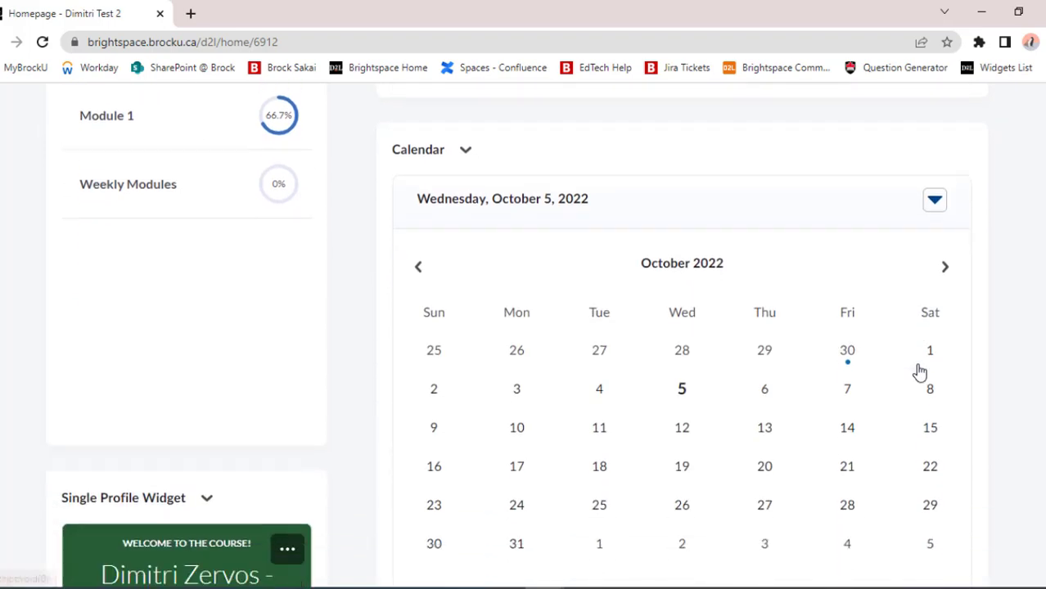
{"action": "scroll", "scroll_direction": "down", "scroll_amount": 3}
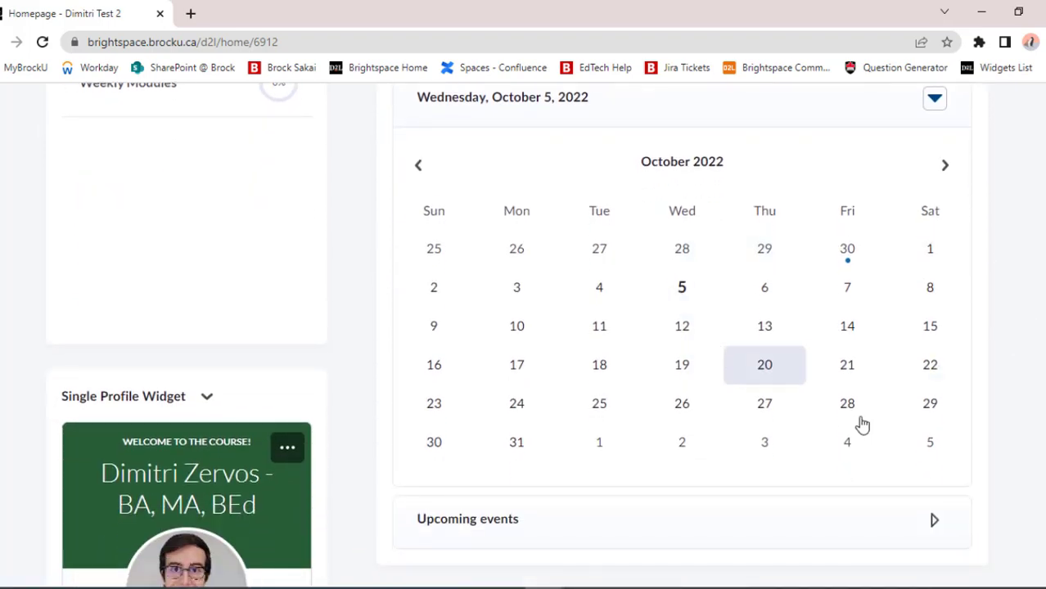
{"action": "left_click", "coordinate": [934, 98]}
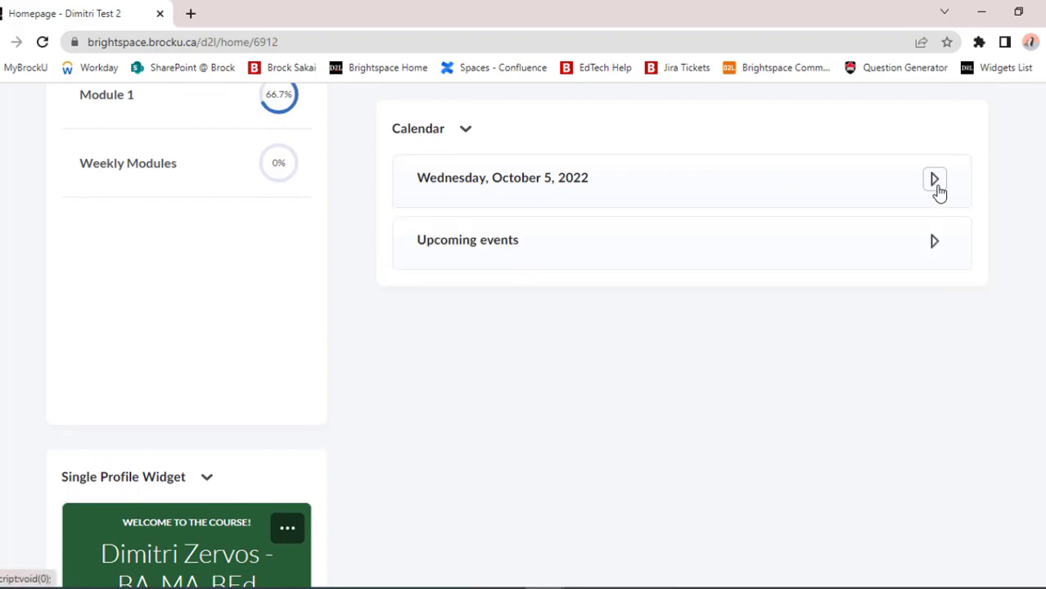
{"action": "scroll", "scroll_direction": "up", "scroll_amount": 3}
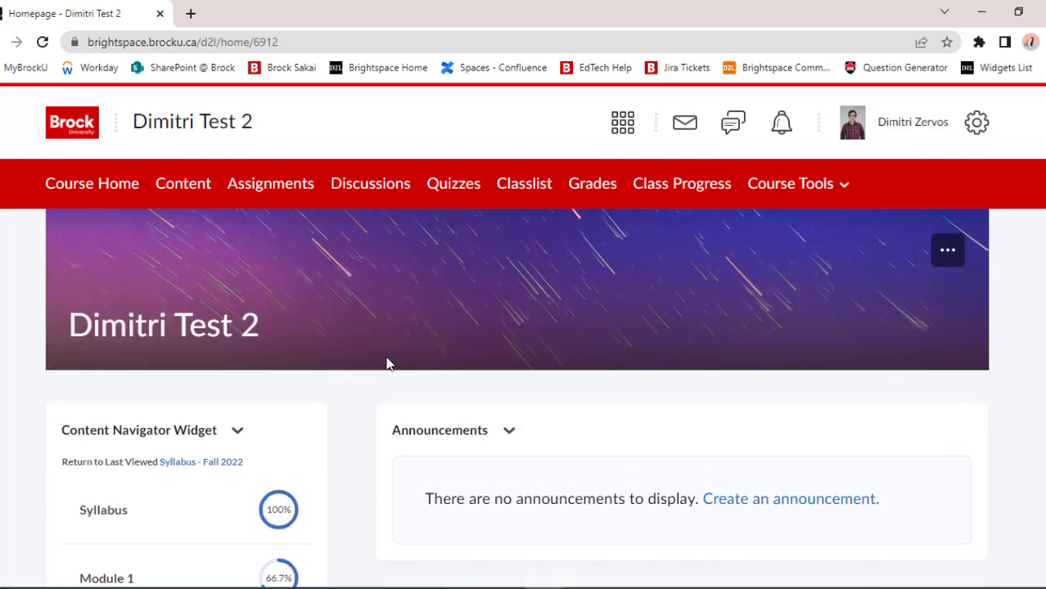
{"action": "mouse_move", "coordinate": [172, 309]}
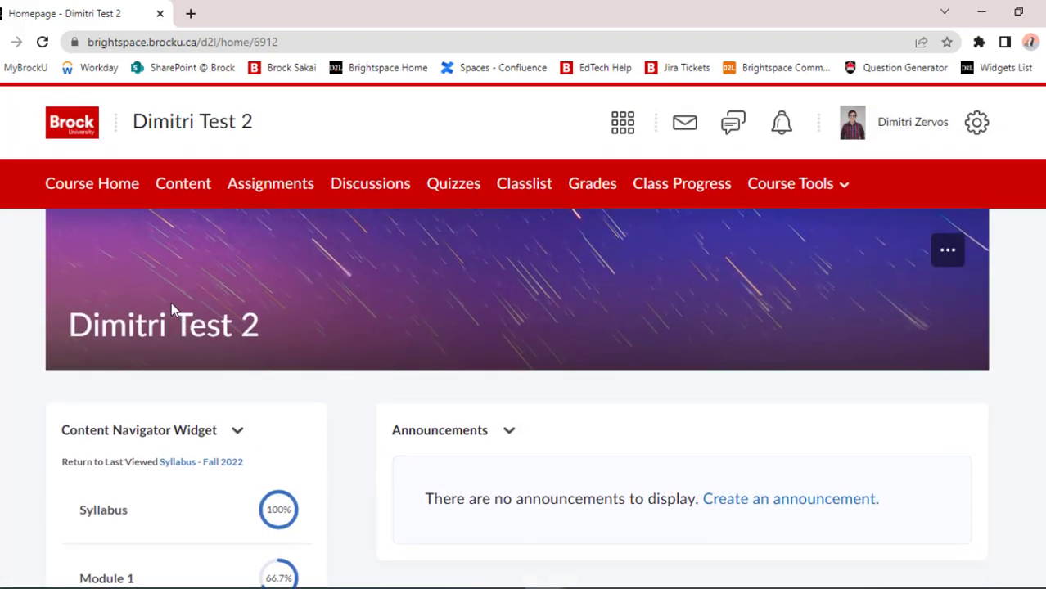
{"action": "mouse_move", "coordinate": [183, 183]}
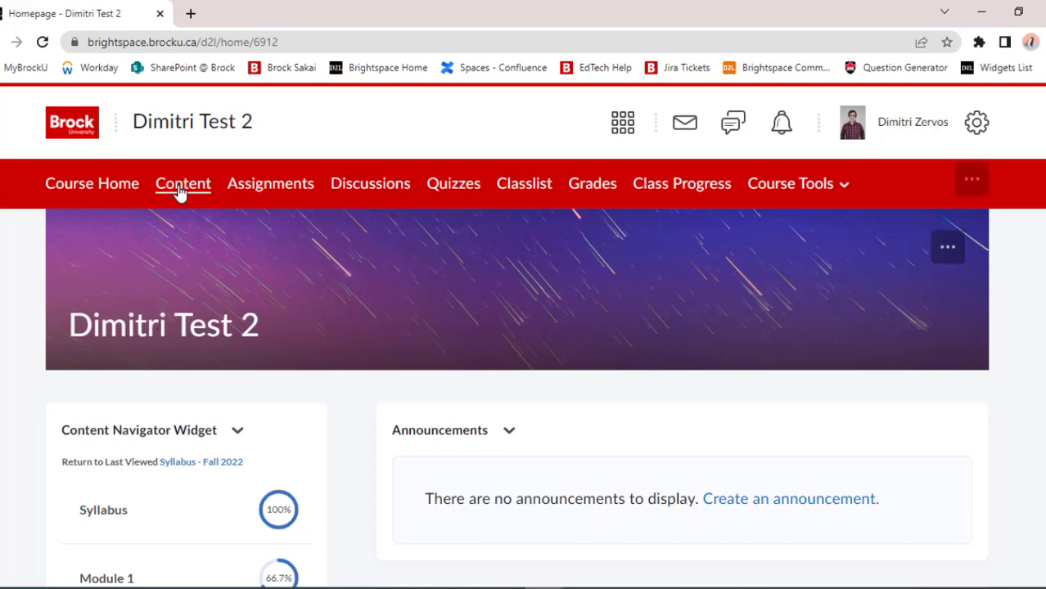
{"action": "left_click", "coordinate": [182, 184]}
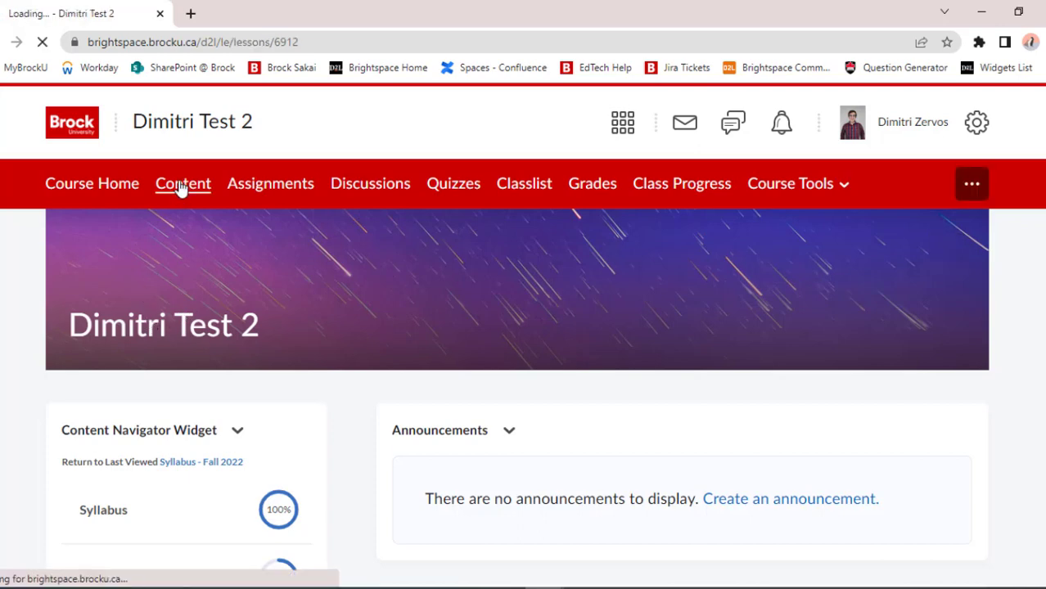
{"action": "left_click", "coordinate": [181, 183]}
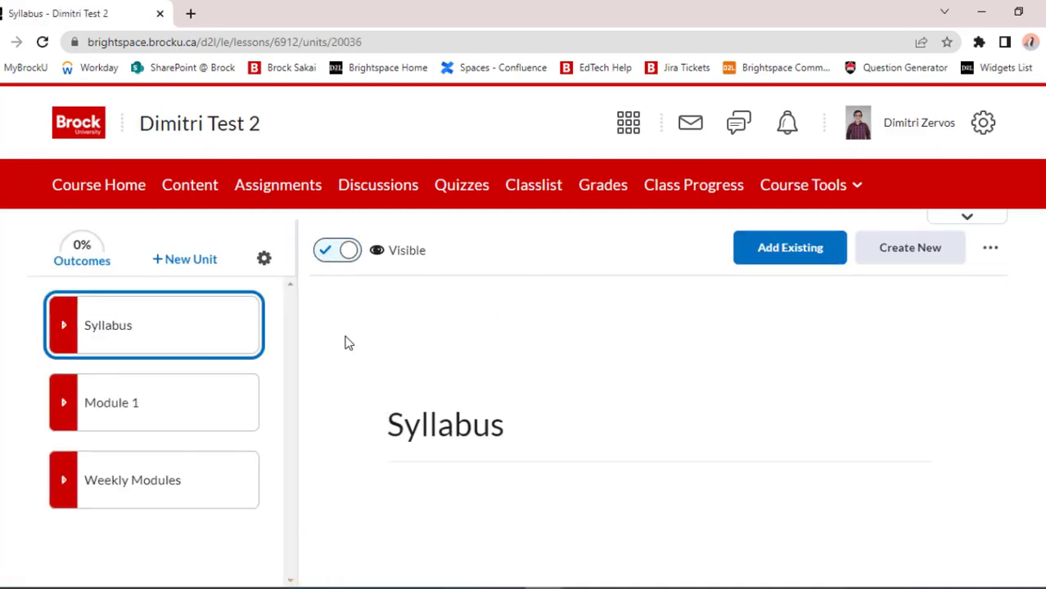
{"action": "mouse_move", "coordinate": [279, 316]}
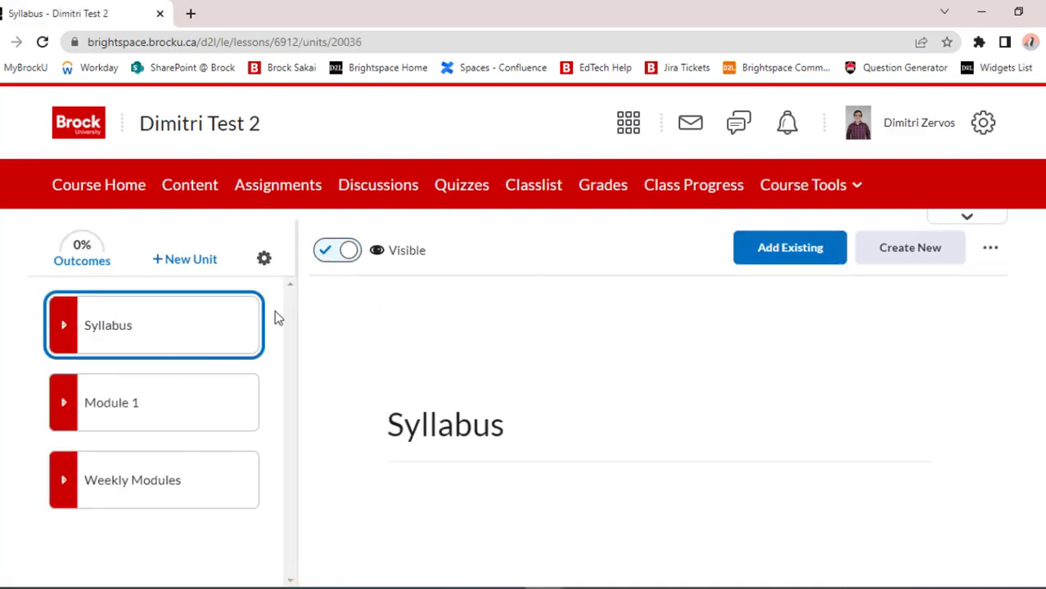
- Create a hidden unit named 'Week 1' listed after Weekly Modules
{"action": "left_click", "coordinate": [190, 259]}
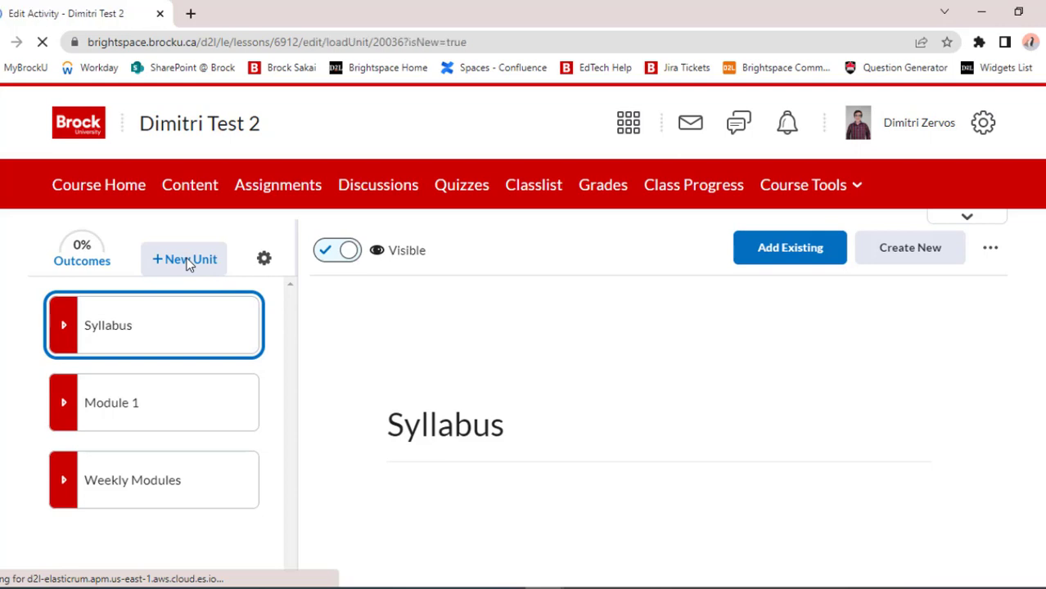
{"action": "left_click", "coordinate": [185, 258]}
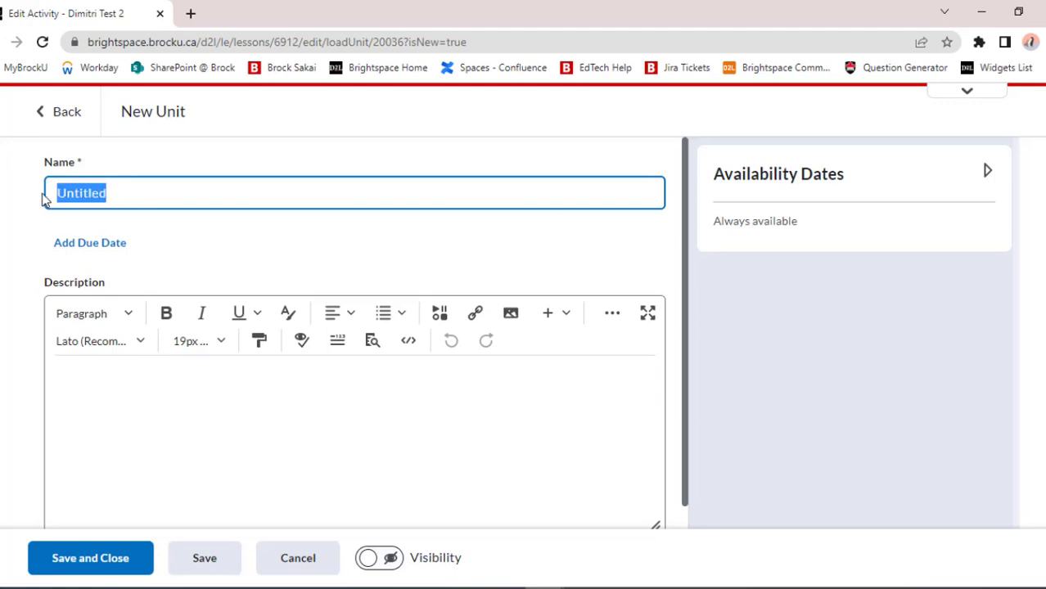
{"action": "type", "text": "Week 1"}
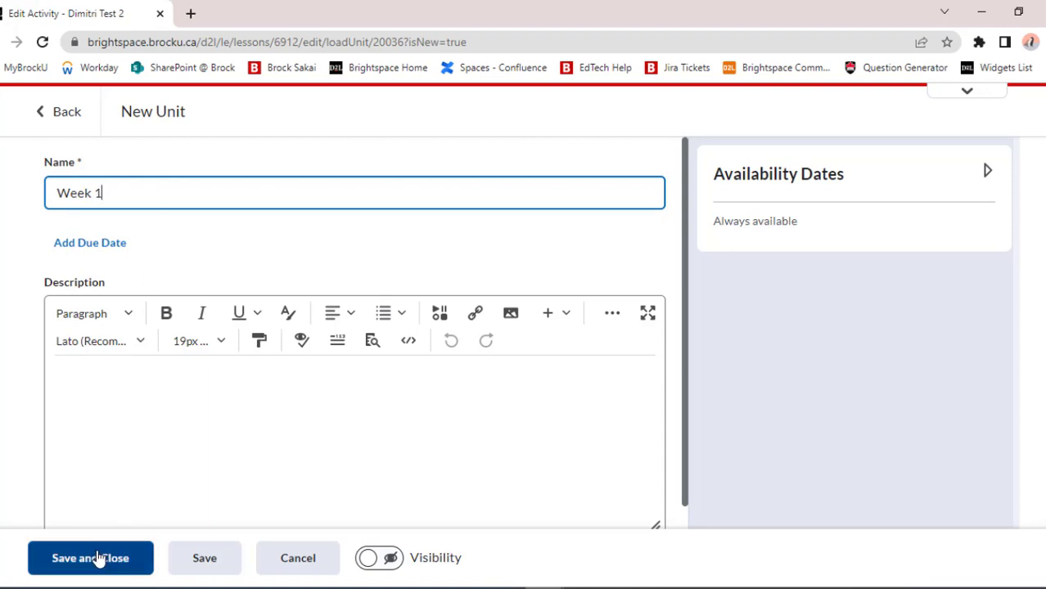
{"action": "left_click", "coordinate": [90, 558]}
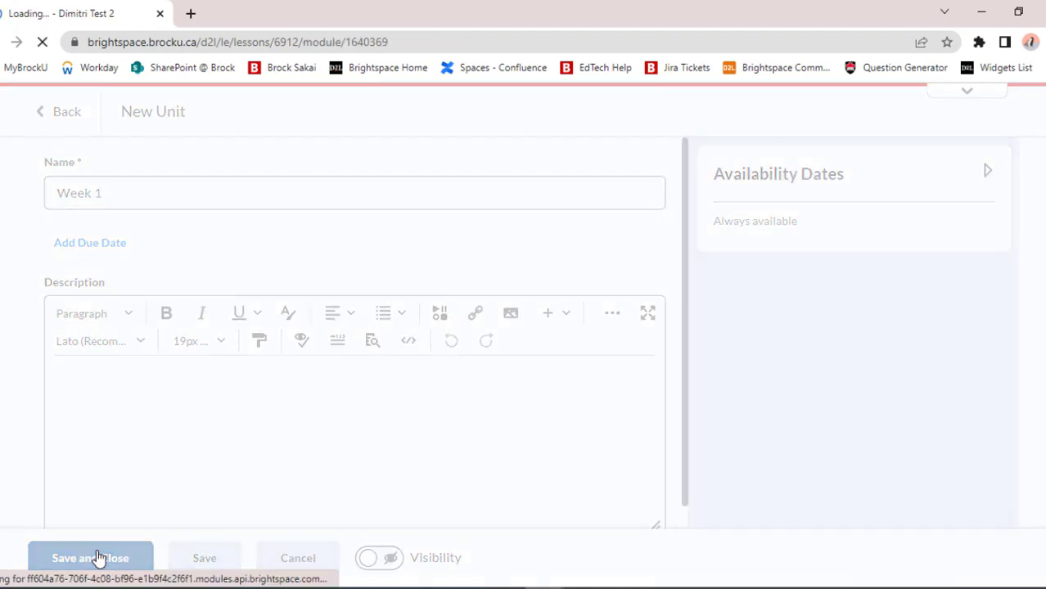
{"action": "left_click", "coordinate": [90, 558]}
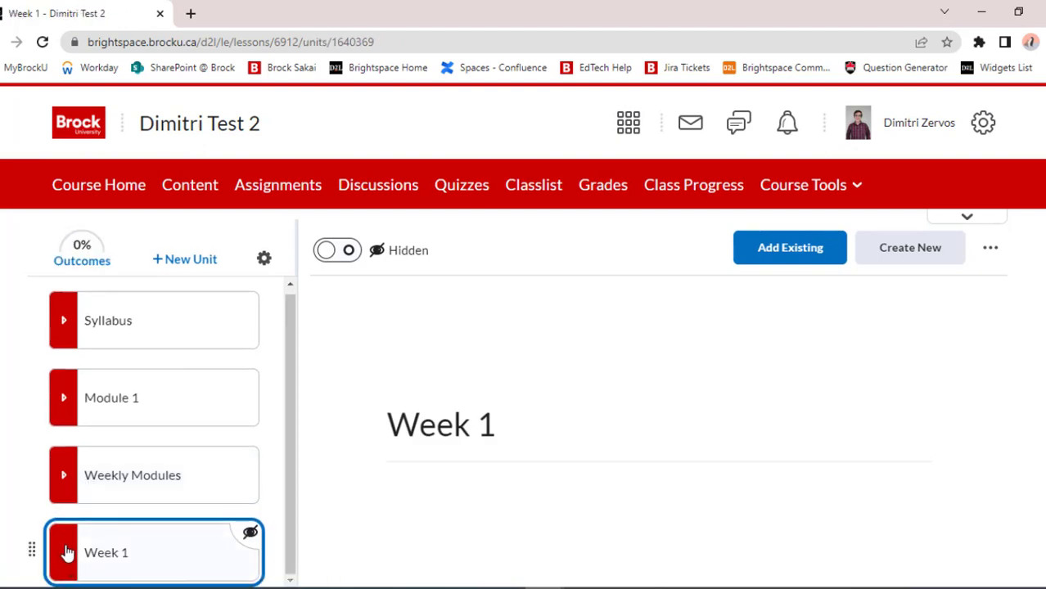
{"action": "mouse_move", "coordinate": [397, 455]}
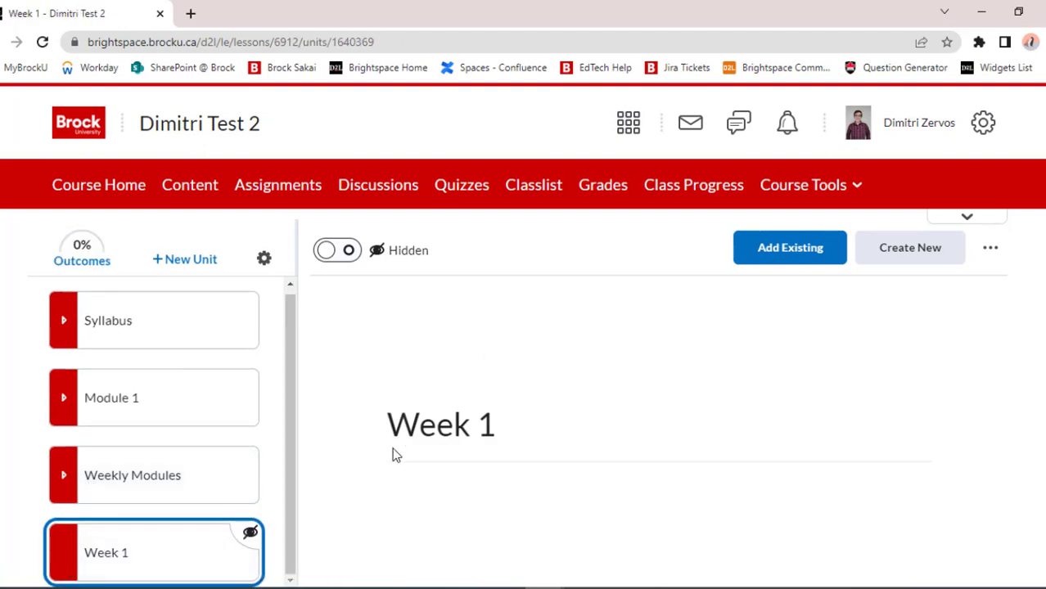
- Open the Dimitri Test 2 Assignments page listing Turnitin Assignment 1
{"action": "left_click", "coordinate": [113, 398]}
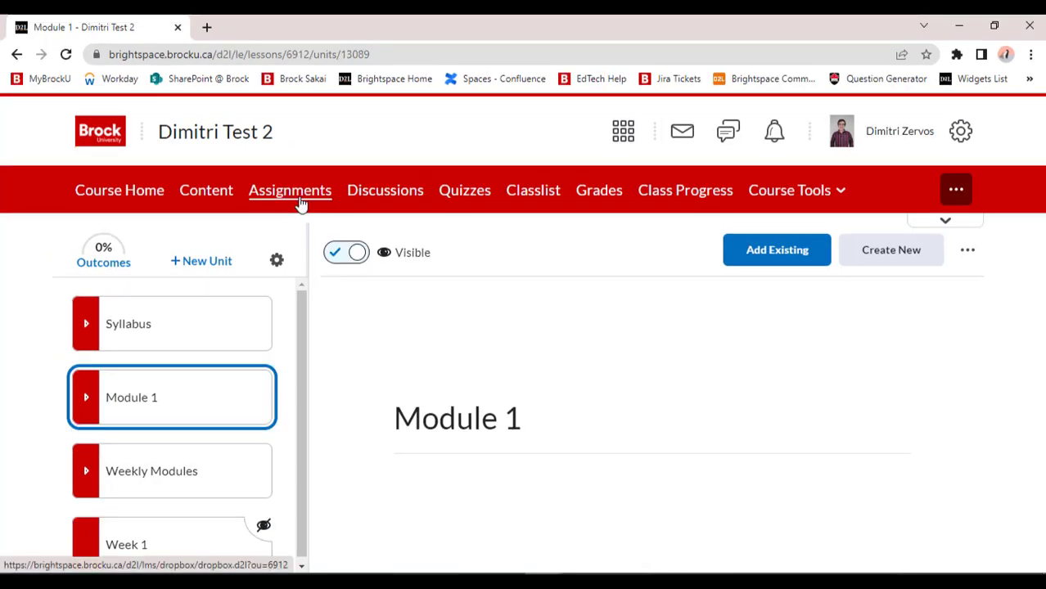
{"action": "left_click", "coordinate": [290, 190]}
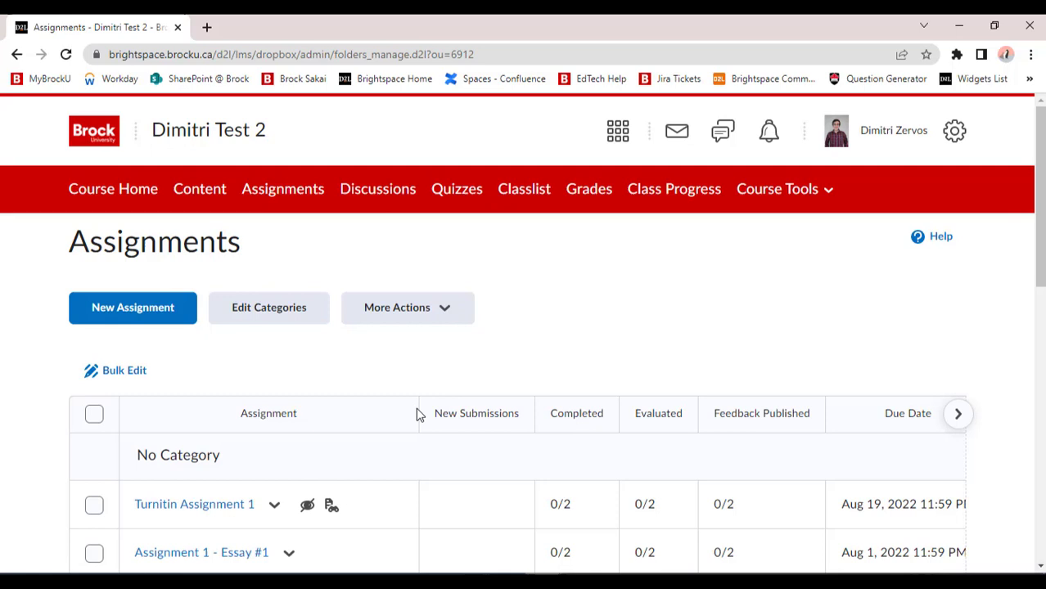
{"action": "mouse_move", "coordinate": [135, 320]}
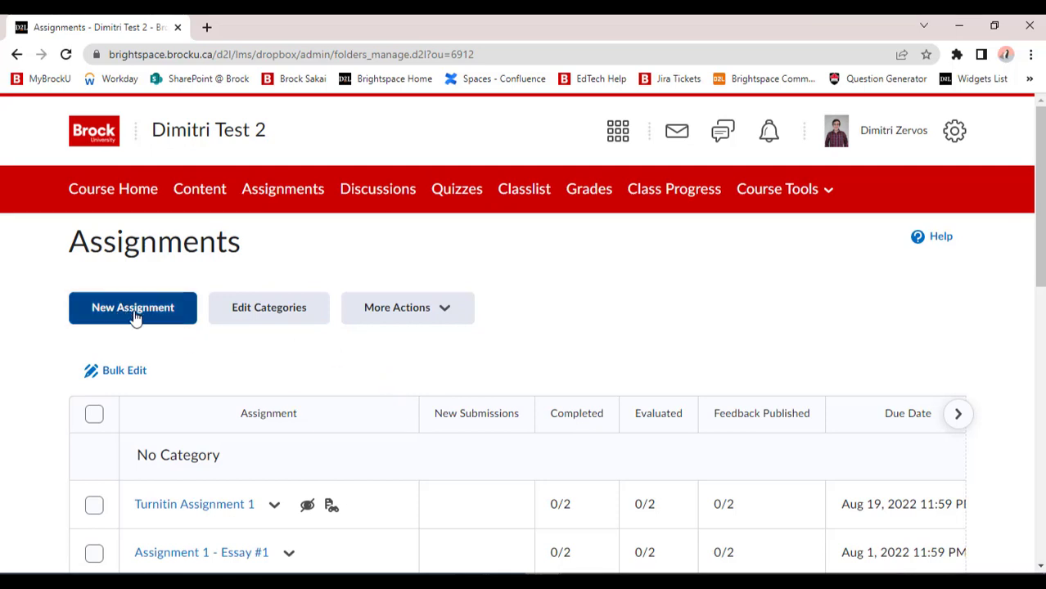
- Create 'Assignment 1' out of 10 points, due October 6, 2022, and save it
{"action": "left_click", "coordinate": [133, 307]}
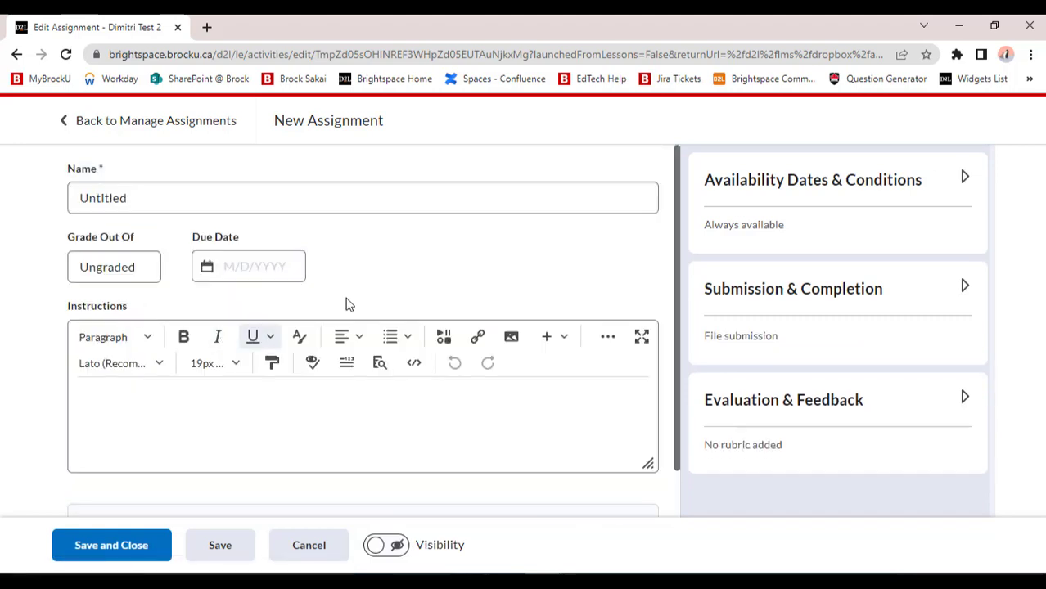
{"action": "type", "text": "Assignment 1"}
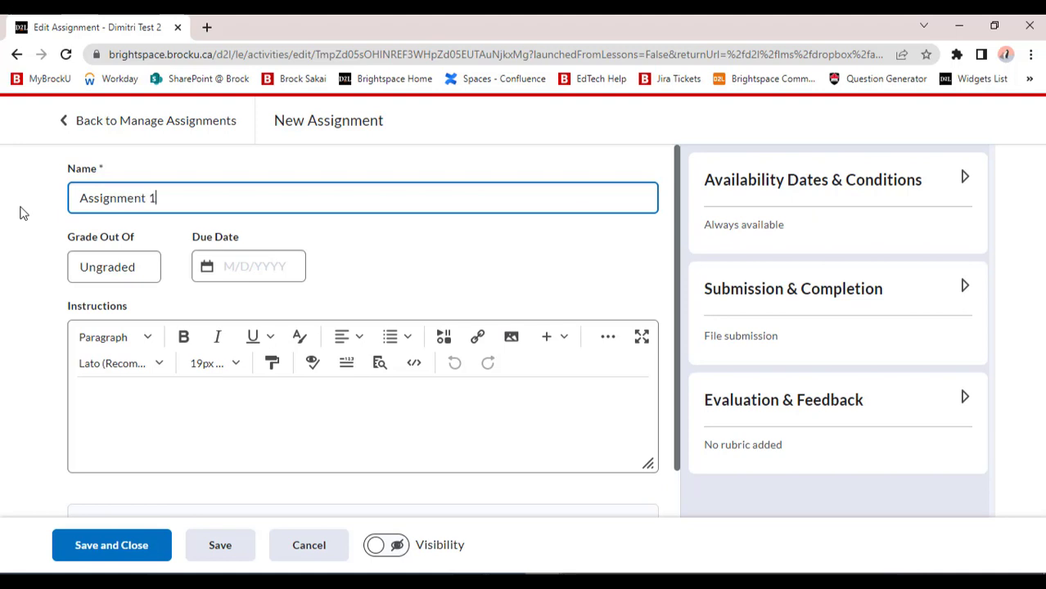
{"action": "left_click", "coordinate": [114, 267]}
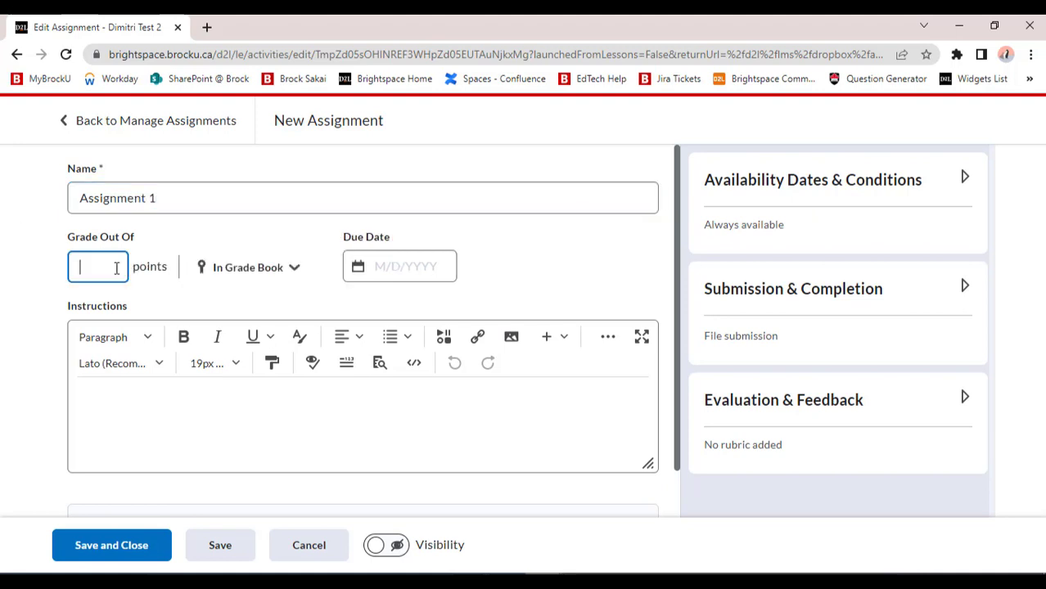
{"action": "type", "text": "10"}
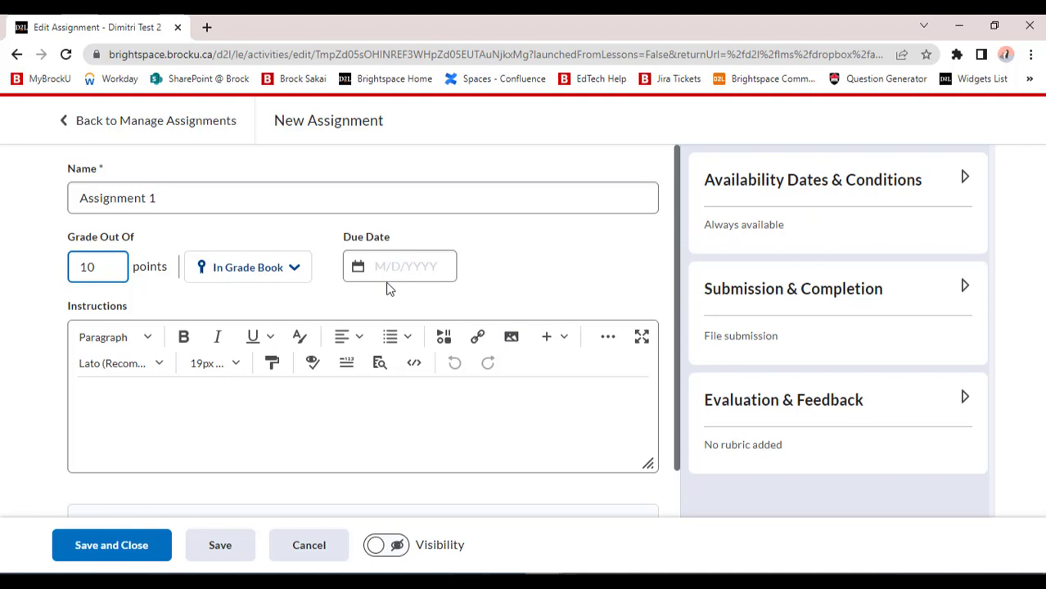
{"action": "left_click", "coordinate": [400, 266]}
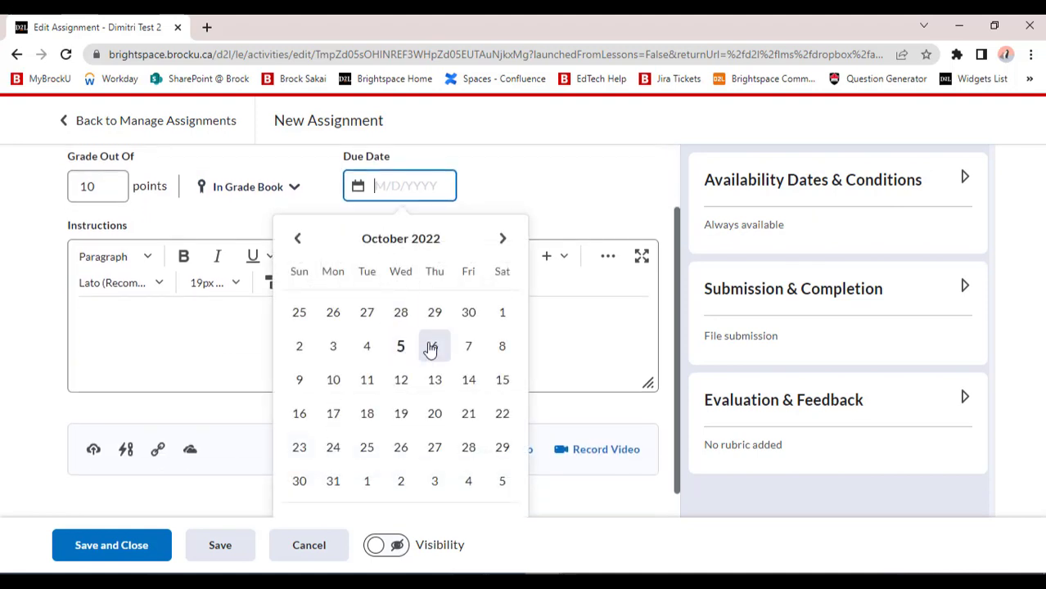
{"action": "left_click", "coordinate": [434, 346]}
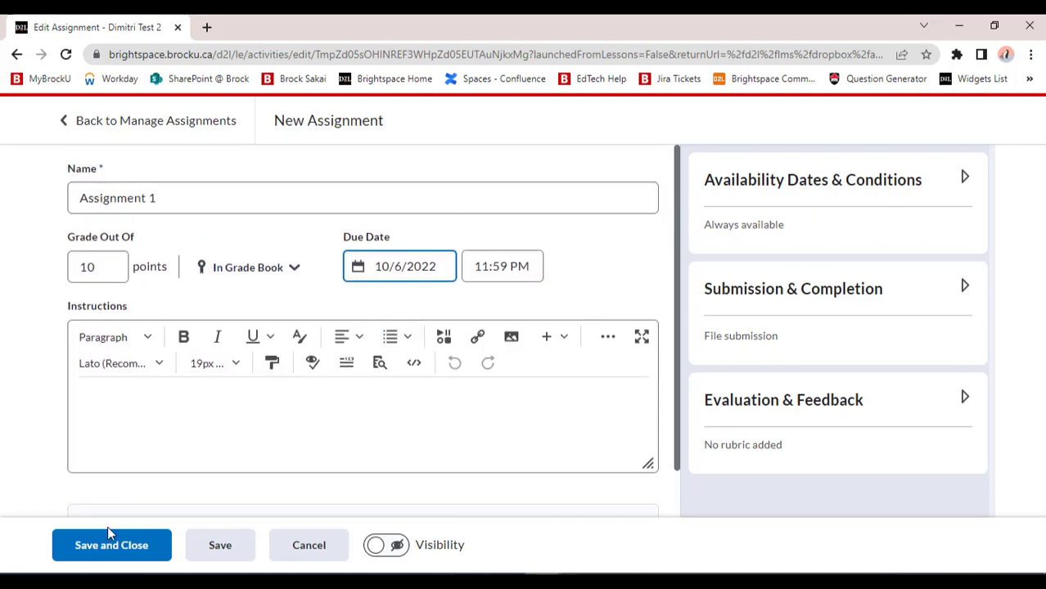
{"action": "left_click", "coordinate": [111, 546]}
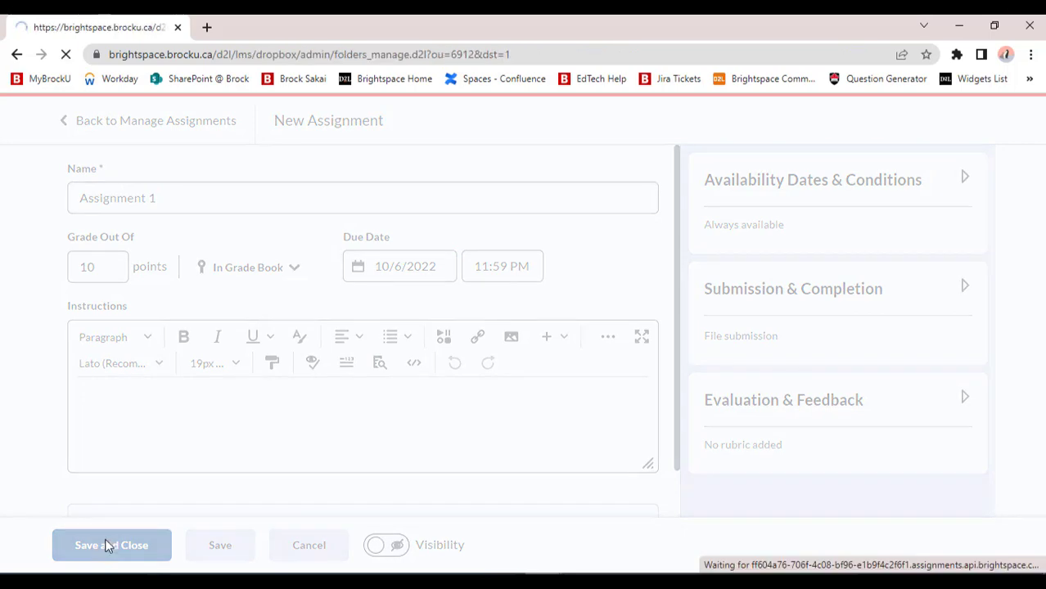
{"action": "left_click", "coordinate": [111, 545]}
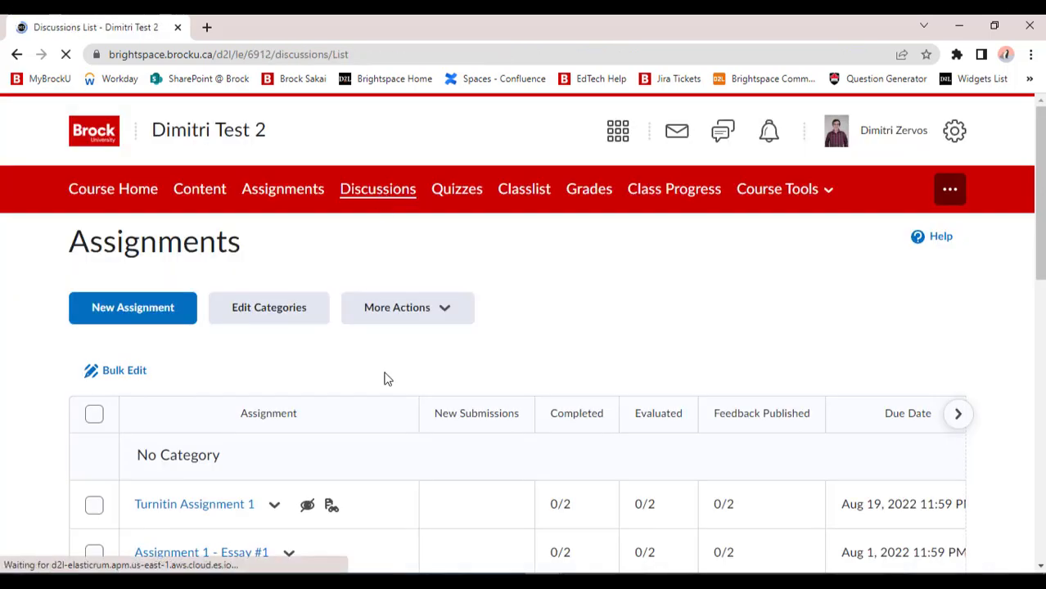
- From Discussions, create a new forum titled 'Introductions' and save it
{"action": "left_click", "coordinate": [377, 188]}
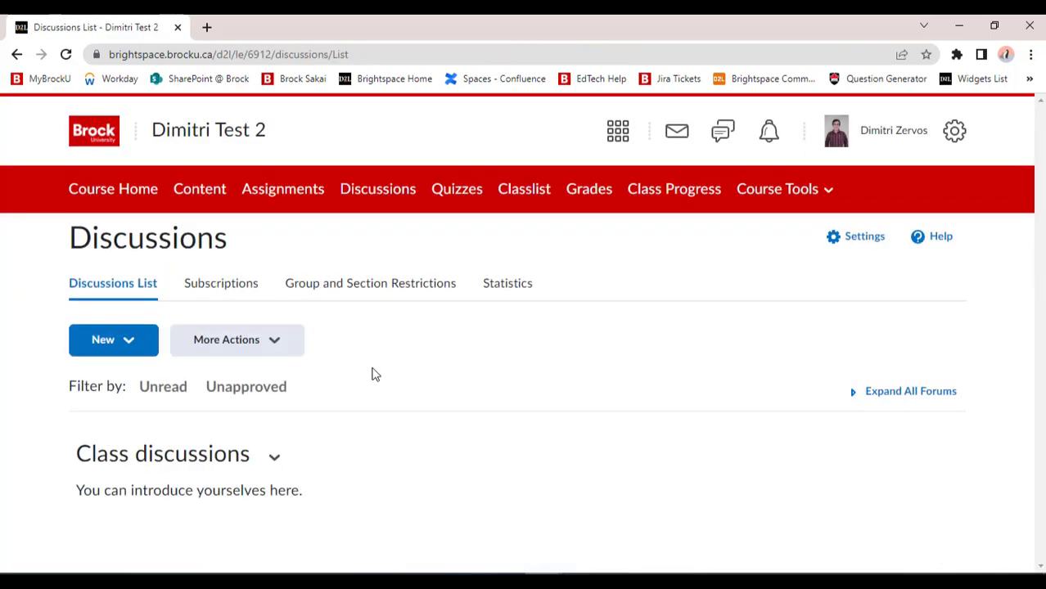
{"action": "mouse_move", "coordinate": [142, 351]}
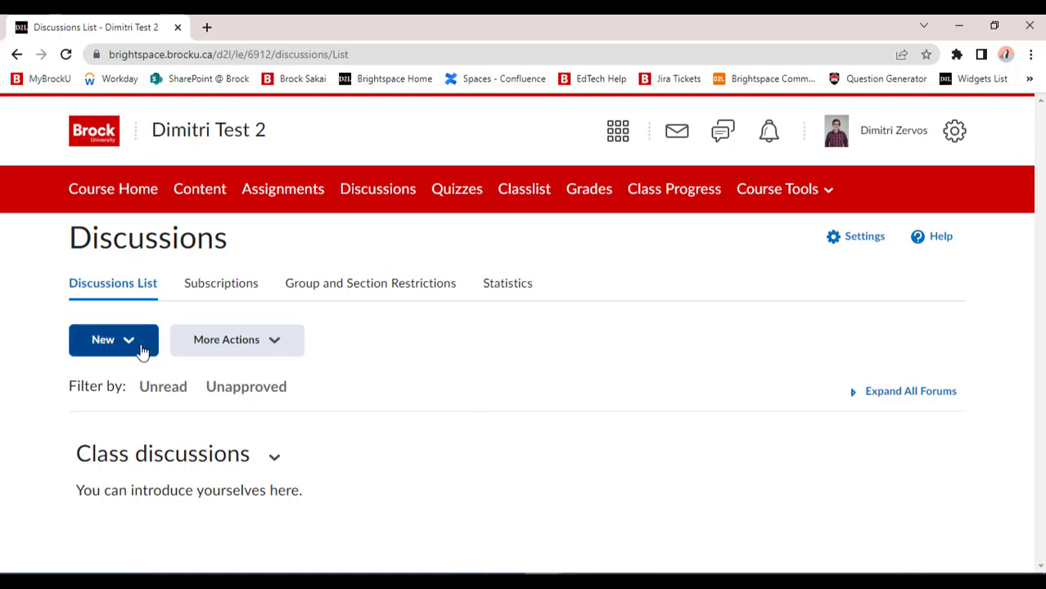
{"action": "left_click", "coordinate": [162, 387]}
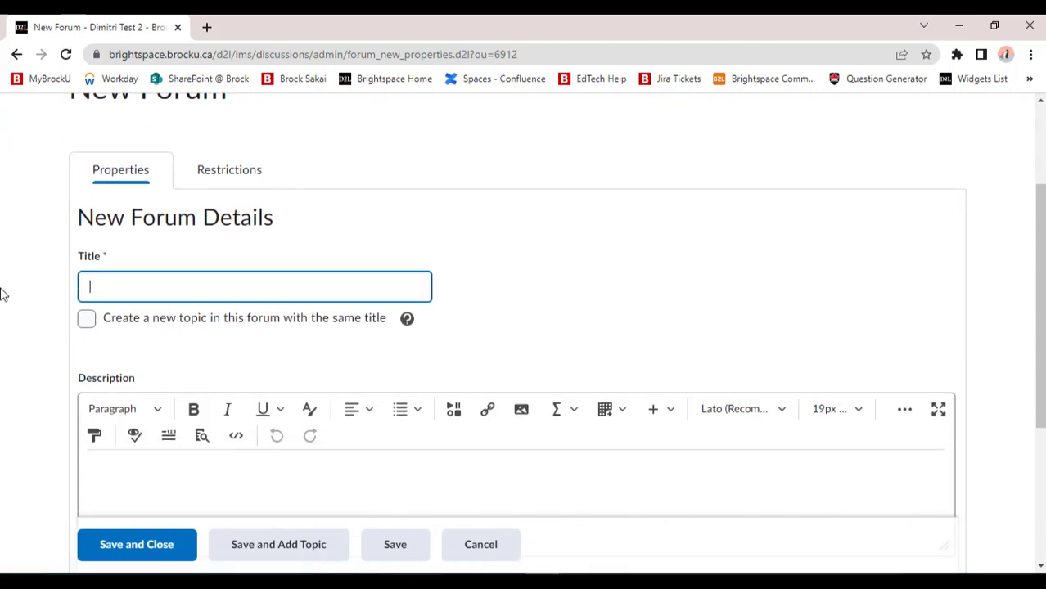
{"action": "type", "text": "Introduct"}
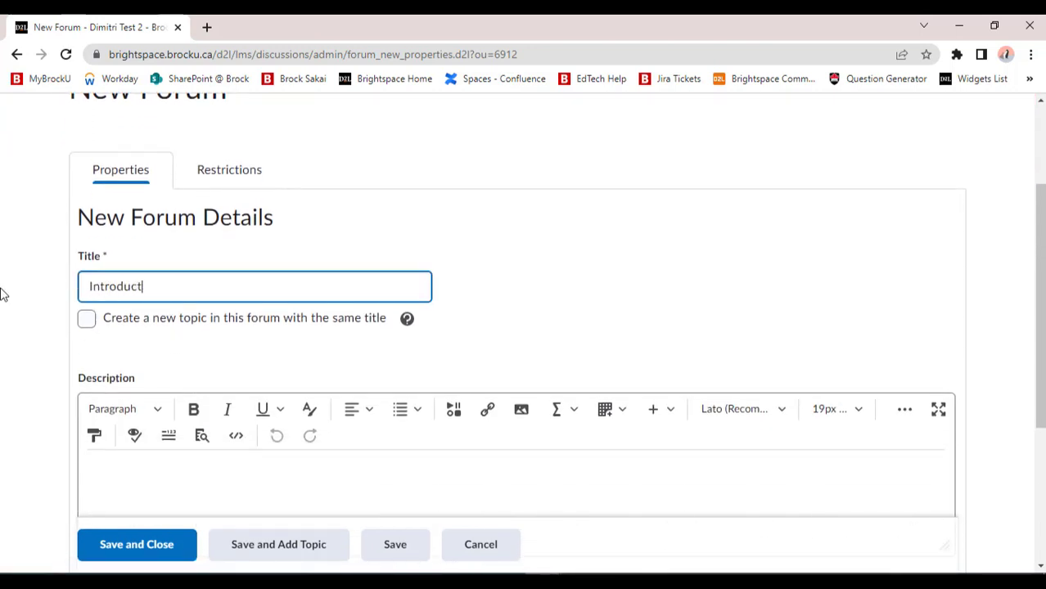
{"action": "type", "text": "ions"}
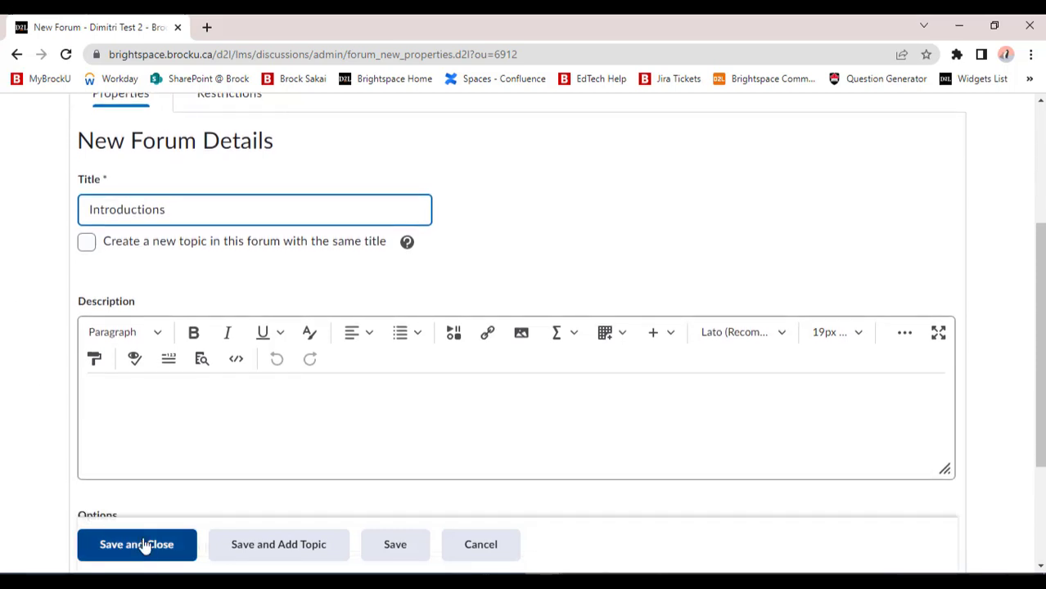
{"action": "left_click", "coordinate": [136, 545]}
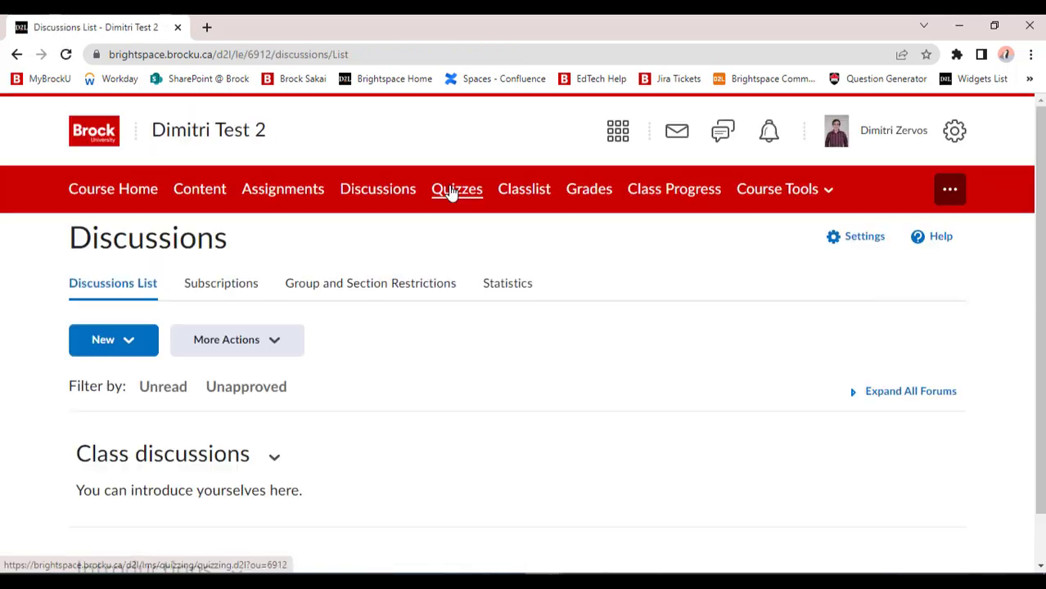
- Start a new quiz 'Quiz 1', added to the grade book out of 10 points
{"action": "left_click", "coordinate": [457, 188]}
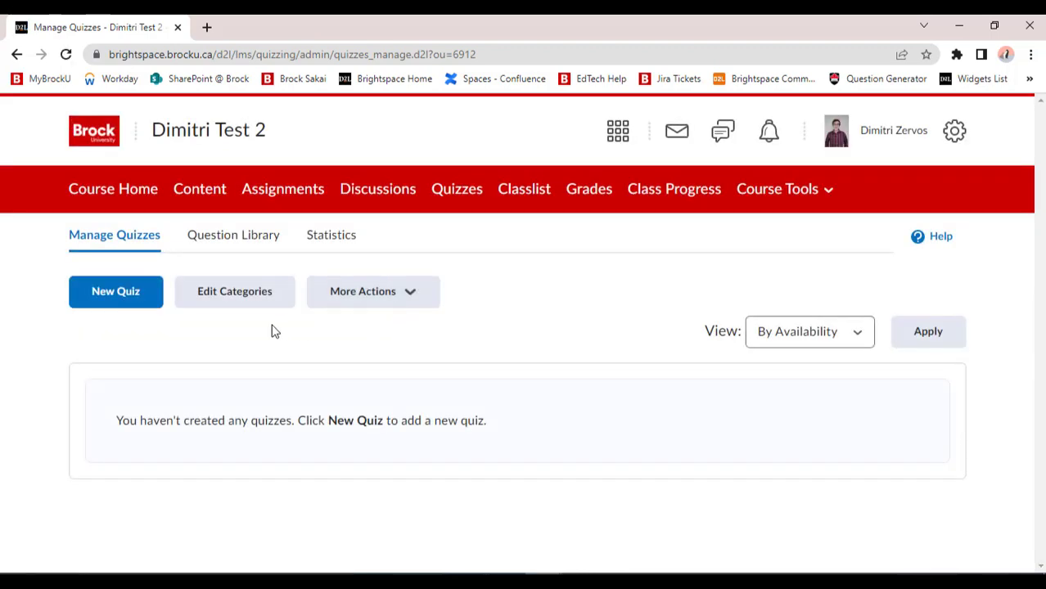
{"action": "mouse_move", "coordinate": [193, 307]}
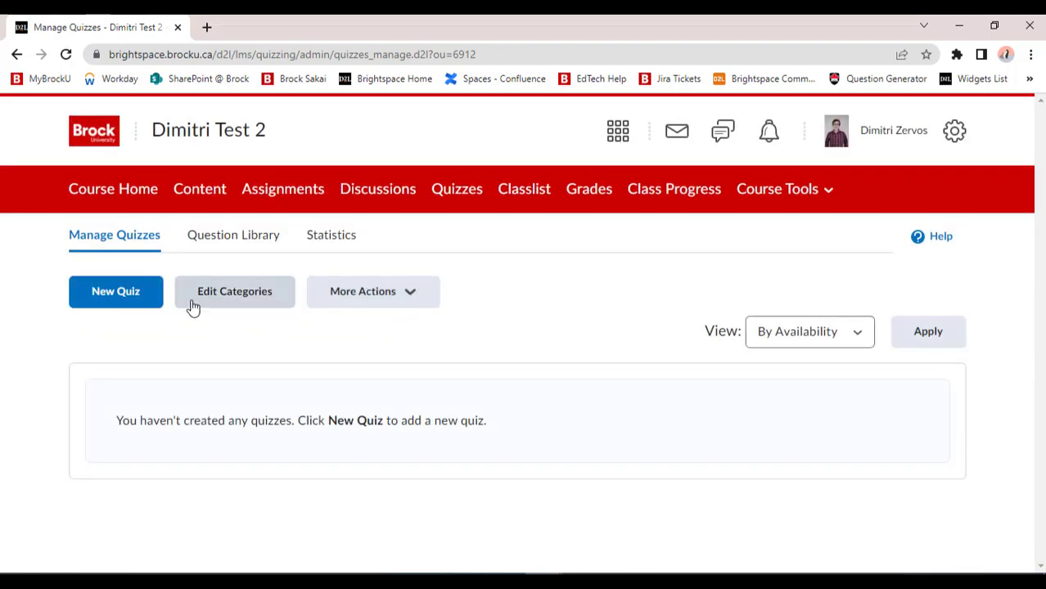
{"action": "left_click", "coordinate": [115, 292]}
{"action": "type", "text": "Q"}
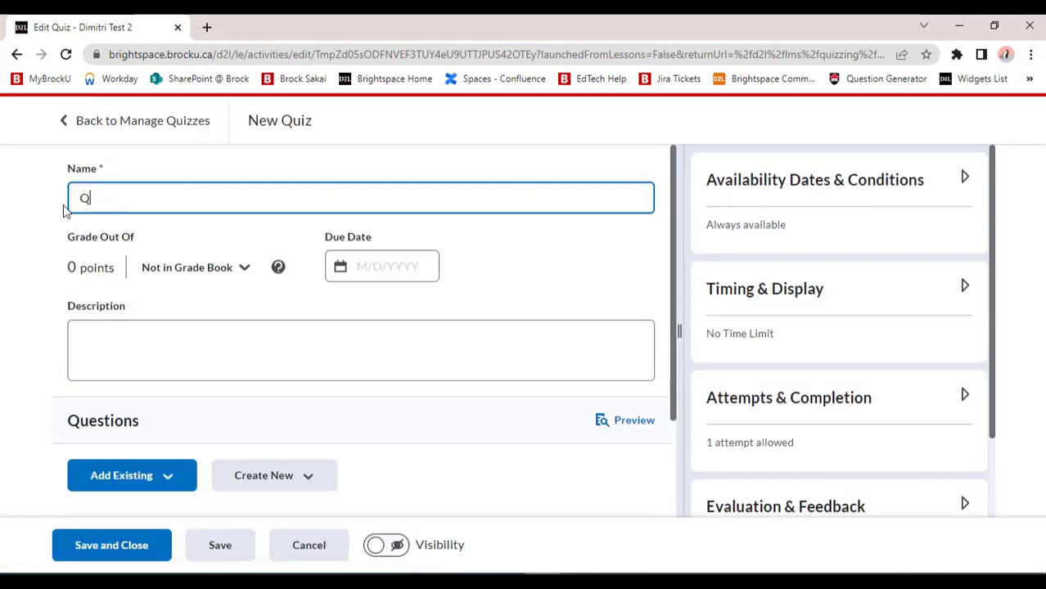
{"action": "type", "text": "uiz 1"}
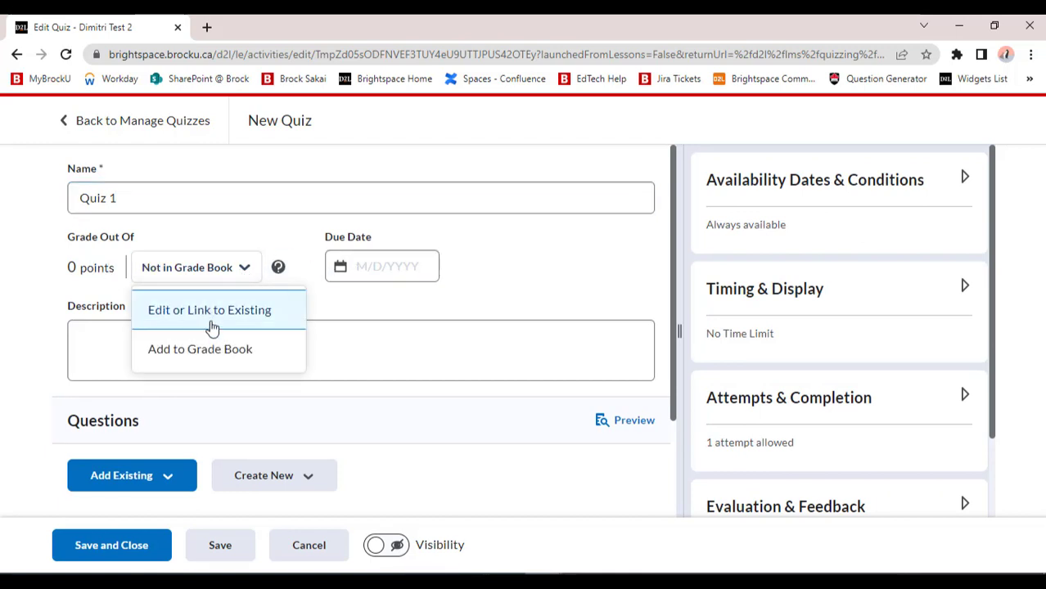
{"action": "left_click", "coordinate": [200, 349]}
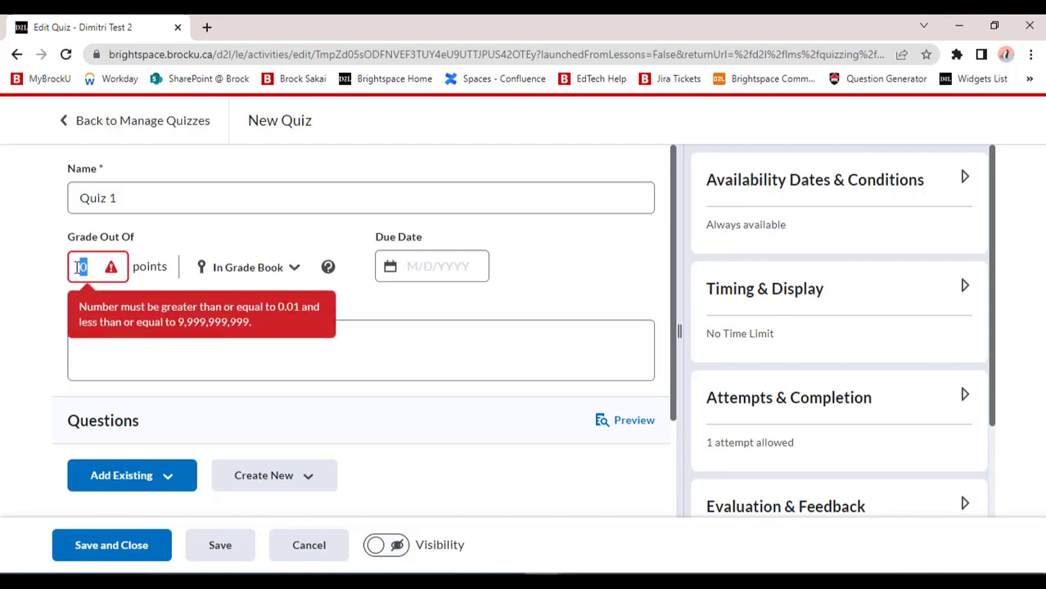
{"action": "type", "text": "10"}
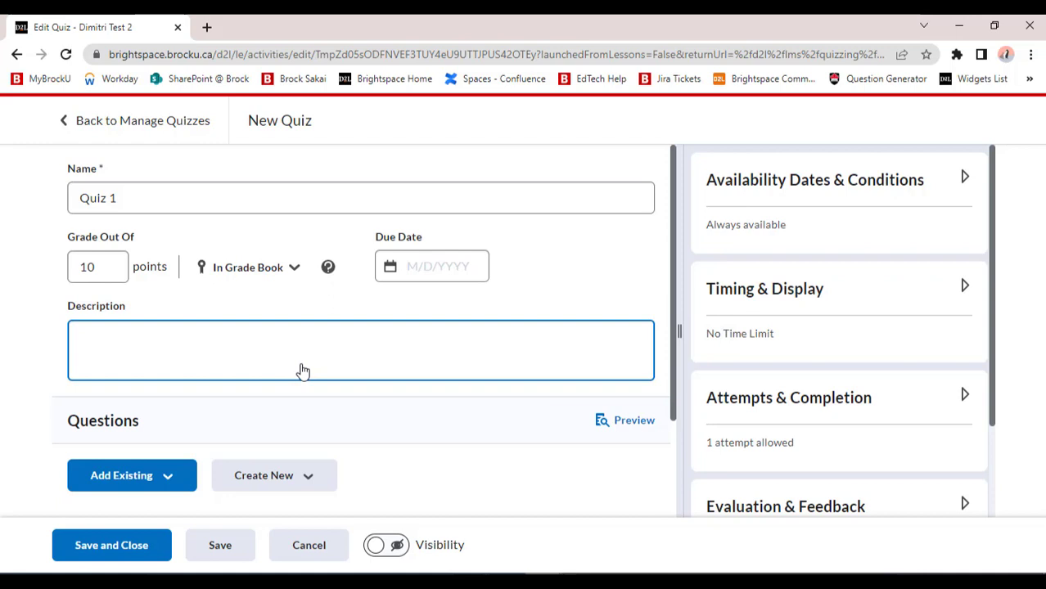
- Browse the question types listed under Create New
{"action": "scroll", "scroll_direction": "down", "scroll_amount": 3}
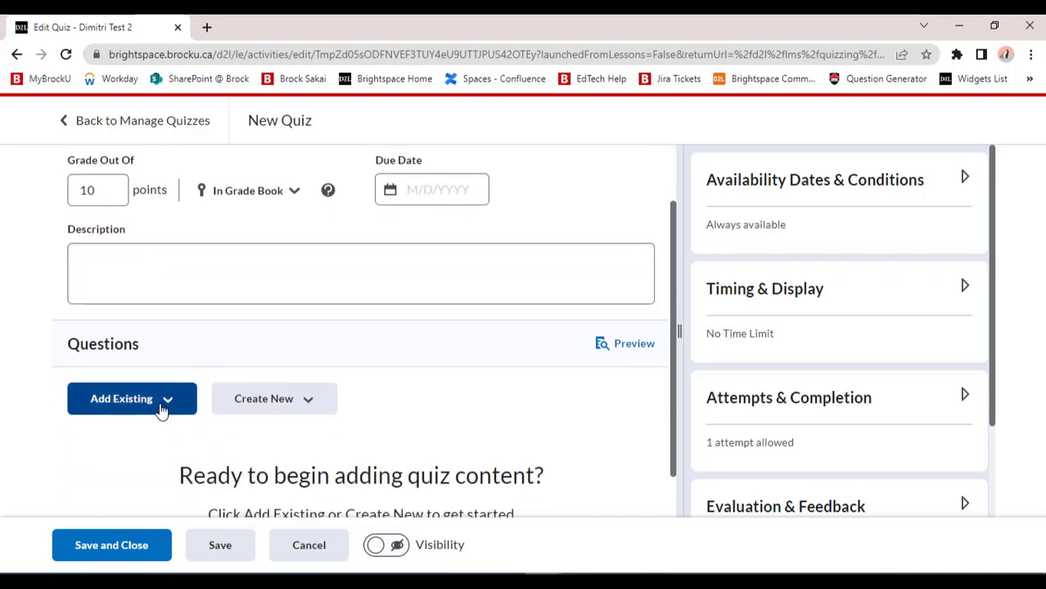
{"action": "left_click", "coordinate": [274, 399]}
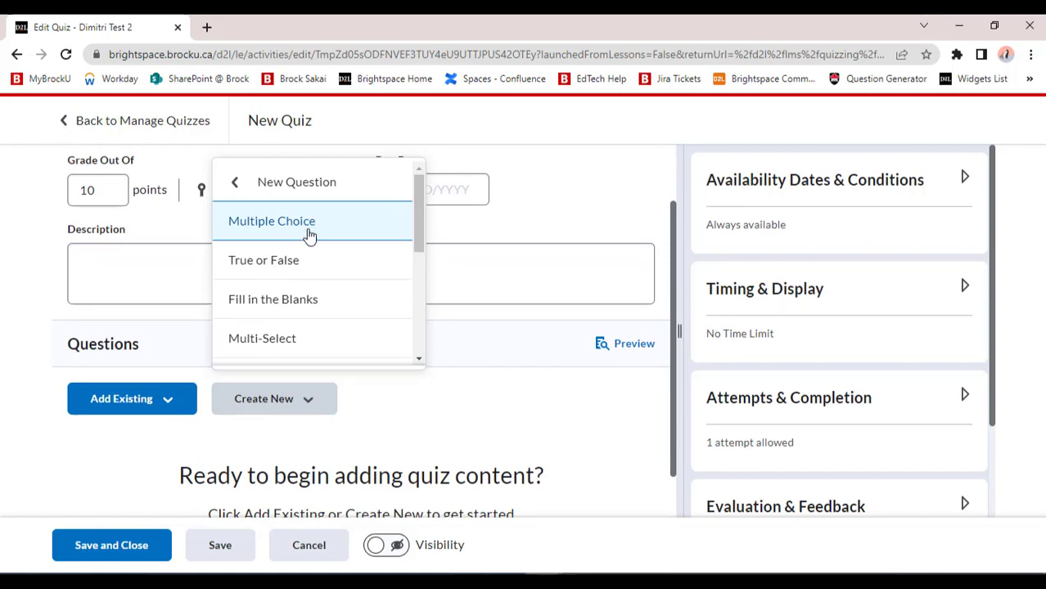
{"action": "scroll", "scroll_direction": "down", "scroll_amount": 3}
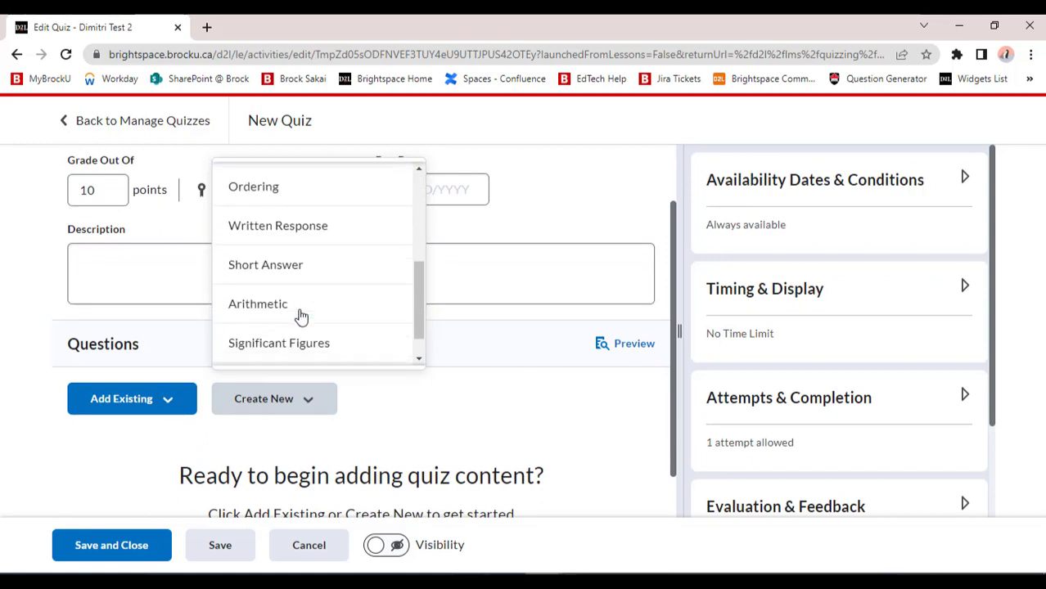
{"action": "scroll", "scroll_direction": "down", "scroll_amount": 3}
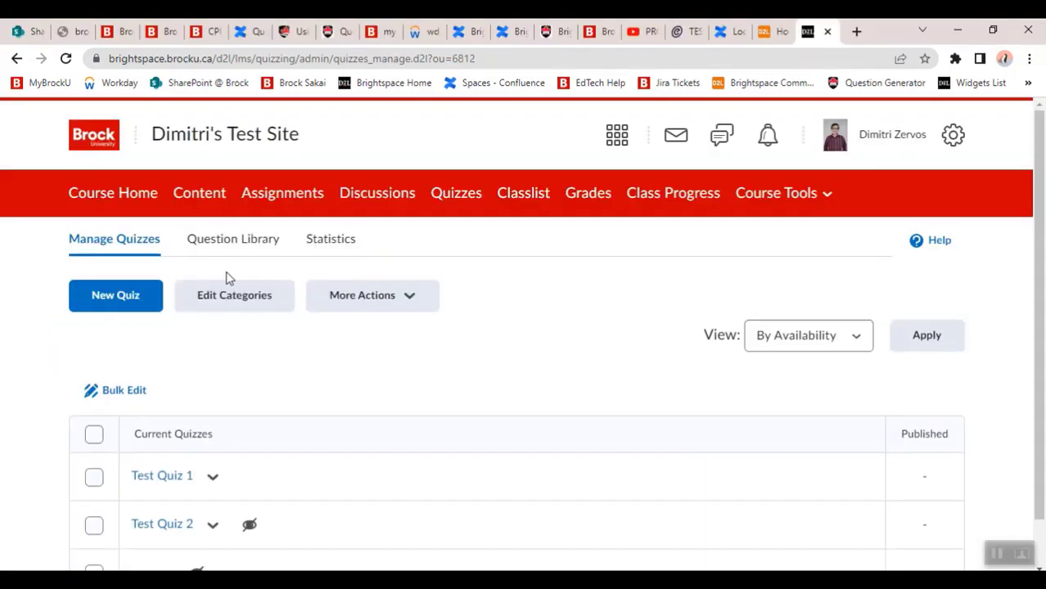
- Look through the Question Library, finish editing questions, then go to Grades
{"action": "left_click", "coordinate": [233, 238]}
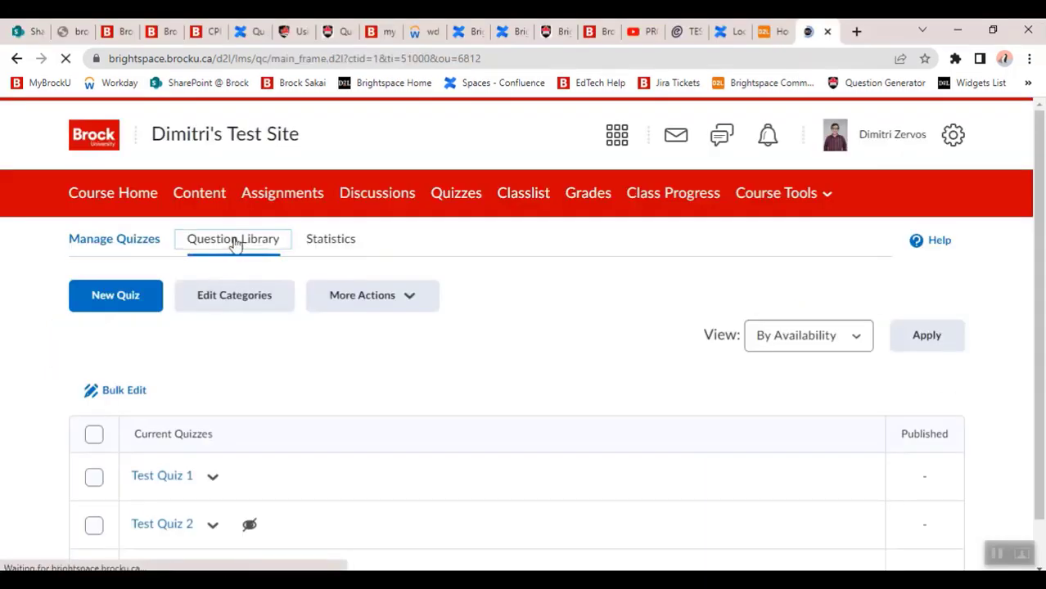
{"action": "left_click", "coordinate": [233, 238]}
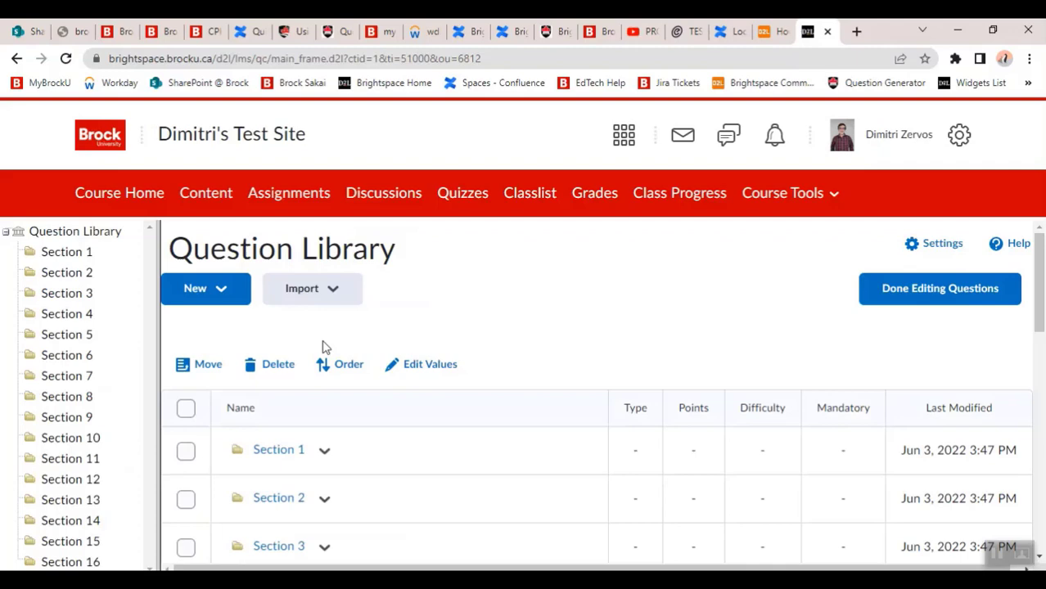
{"action": "scroll", "scroll_direction": "down", "scroll_amount": 3}
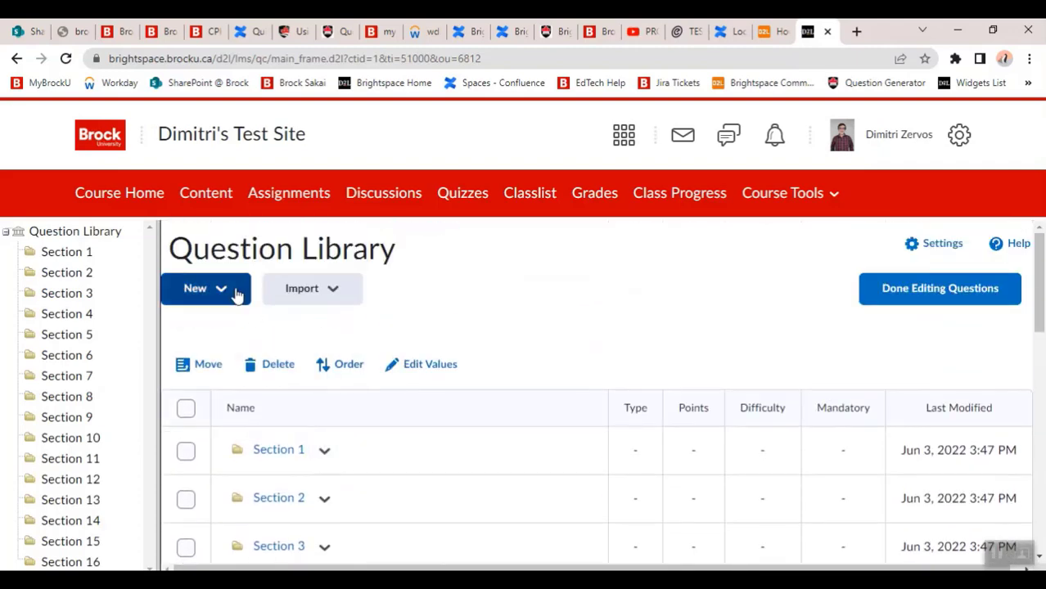
{"action": "left_click", "coordinate": [205, 288]}
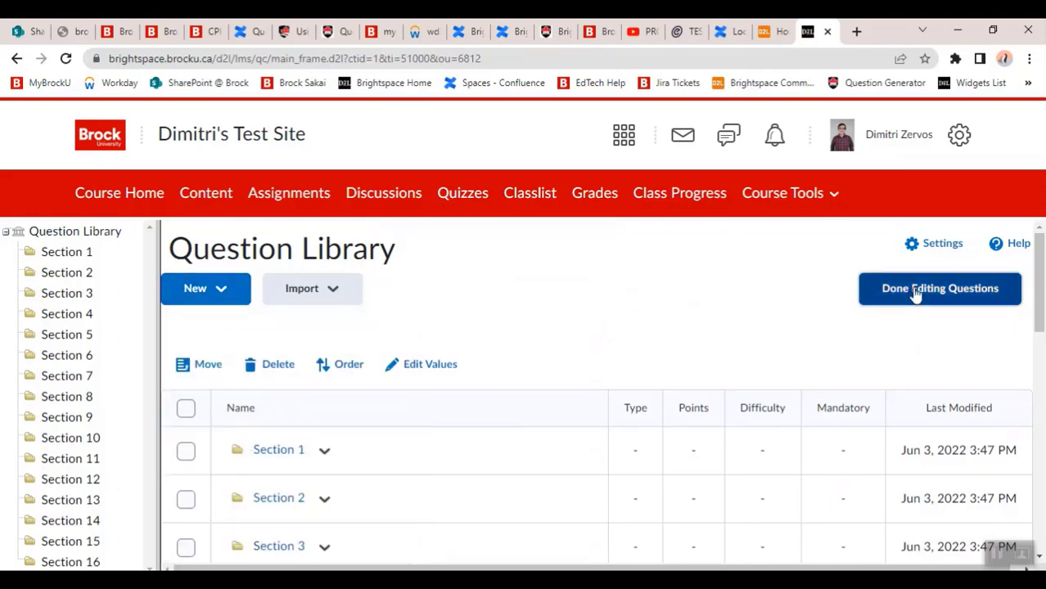
{"action": "left_click", "coordinate": [940, 288]}
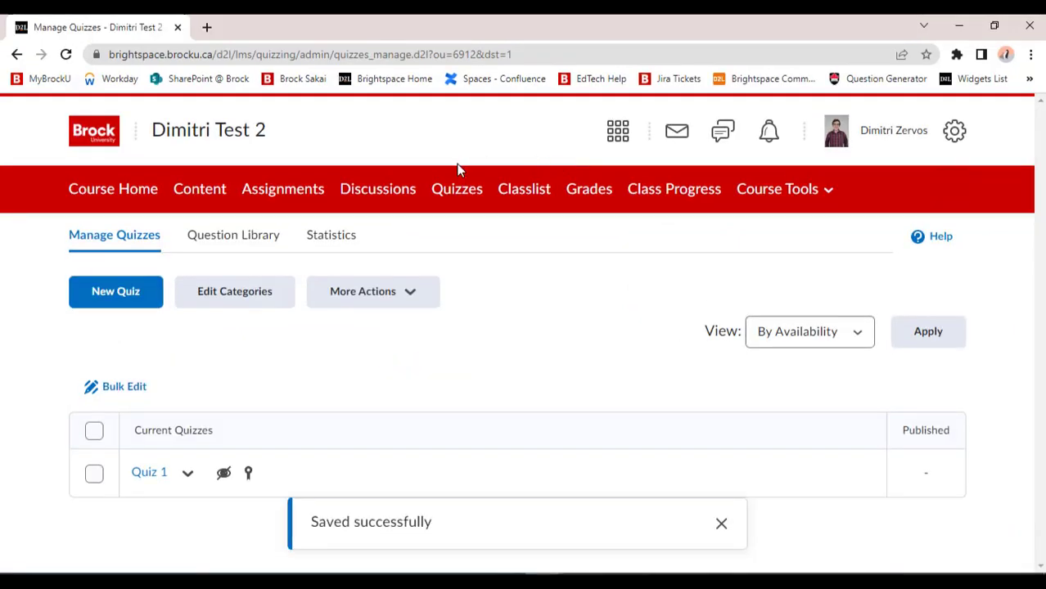
{"action": "left_click", "coordinate": [589, 188]}
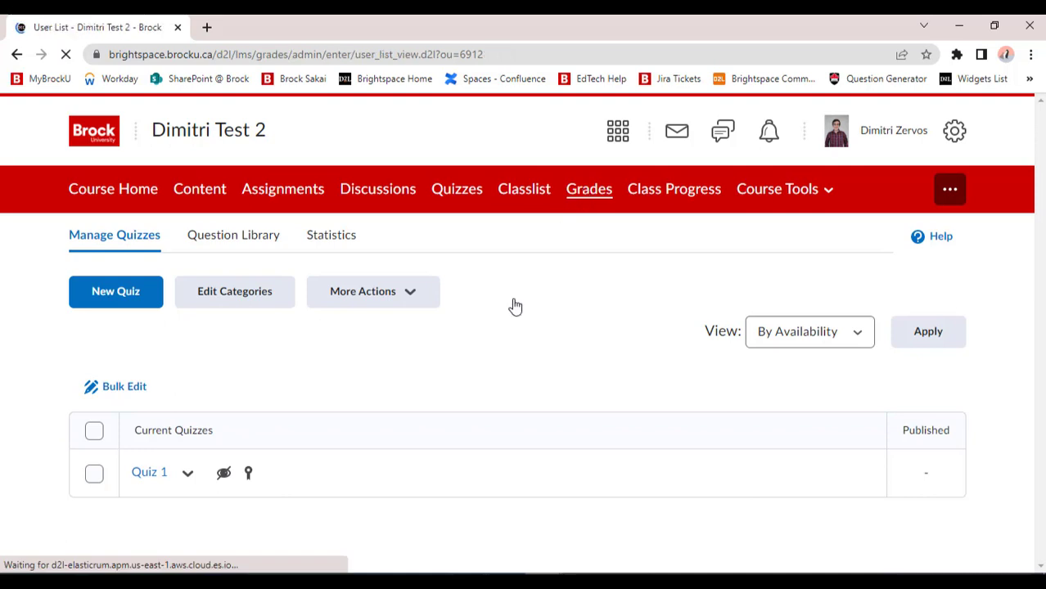
- Review the Setup Wizard's Points grading and Percentage scheme, then open Manage Grades
{"action": "left_click", "coordinate": [589, 188]}
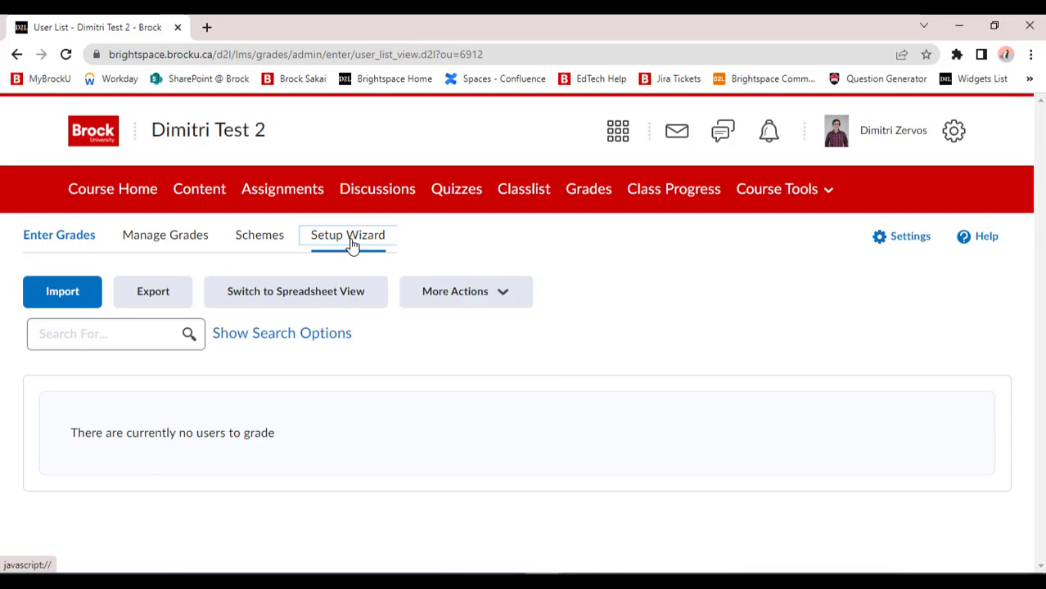
{"action": "left_click", "coordinate": [347, 235]}
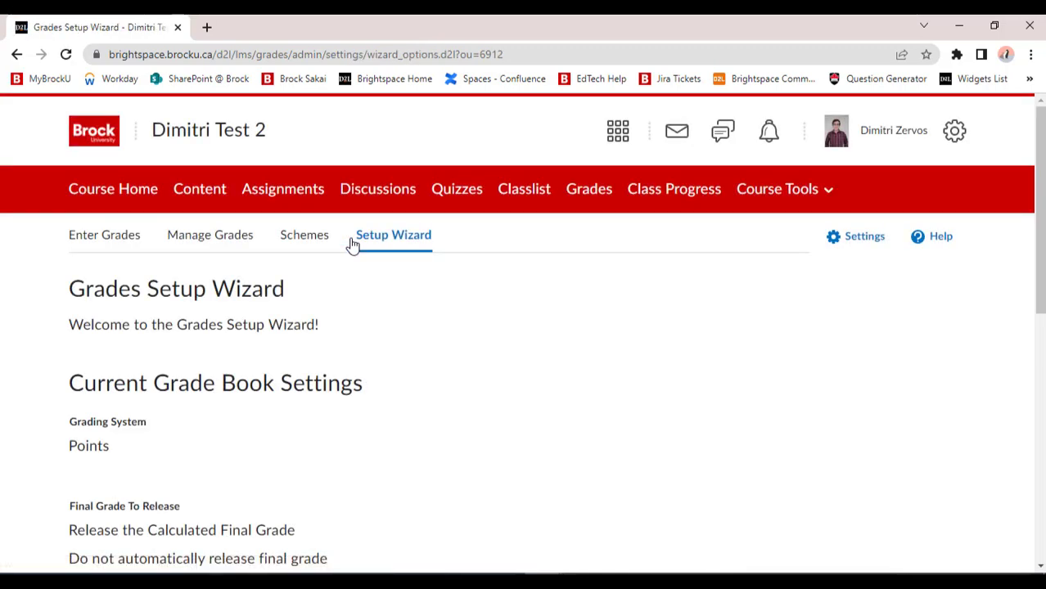
{"action": "scroll", "scroll_direction": "down", "scroll_amount": 3}
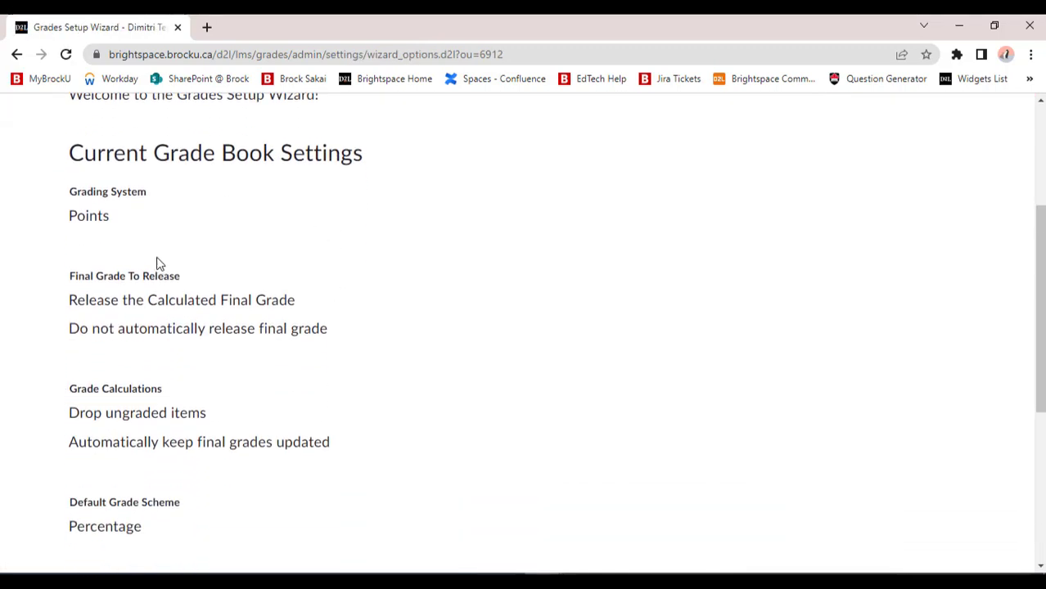
{"action": "scroll", "scroll_direction": "down", "scroll_amount": 3}
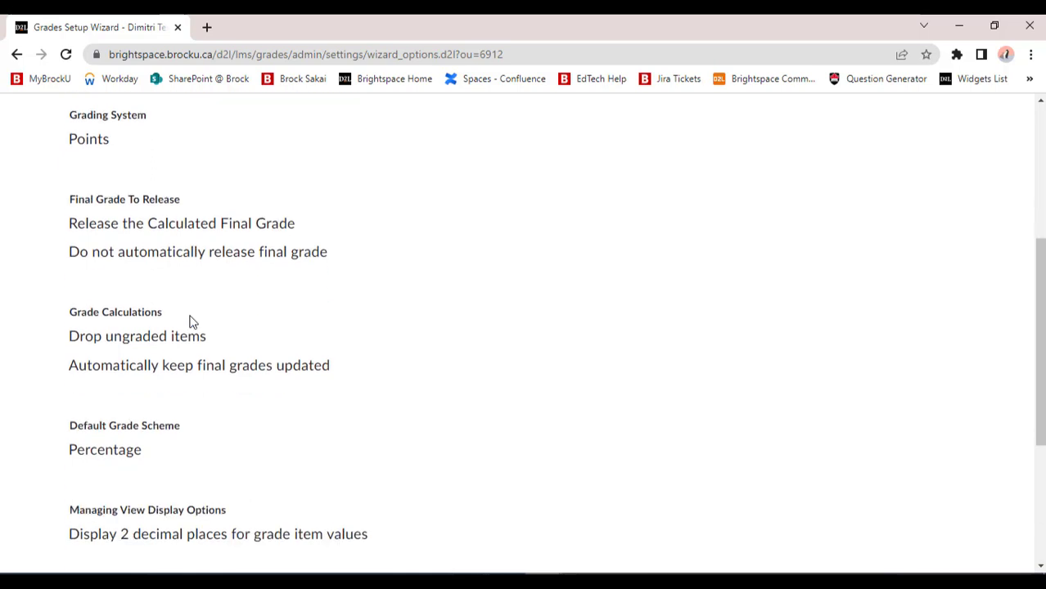
{"action": "mouse_move", "coordinate": [214, 412]}
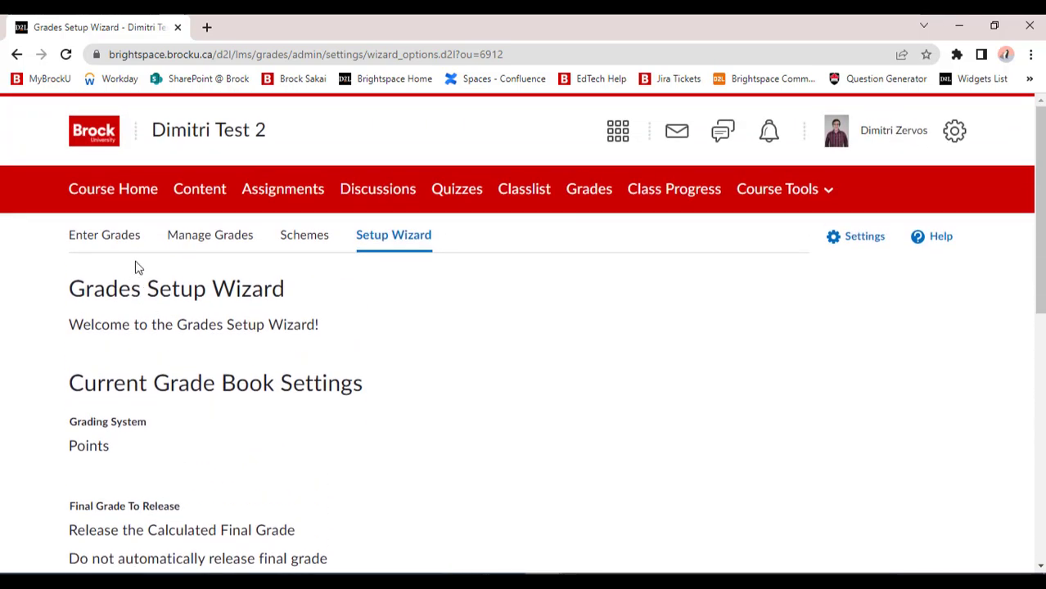
{"action": "left_click", "coordinate": [210, 235]}
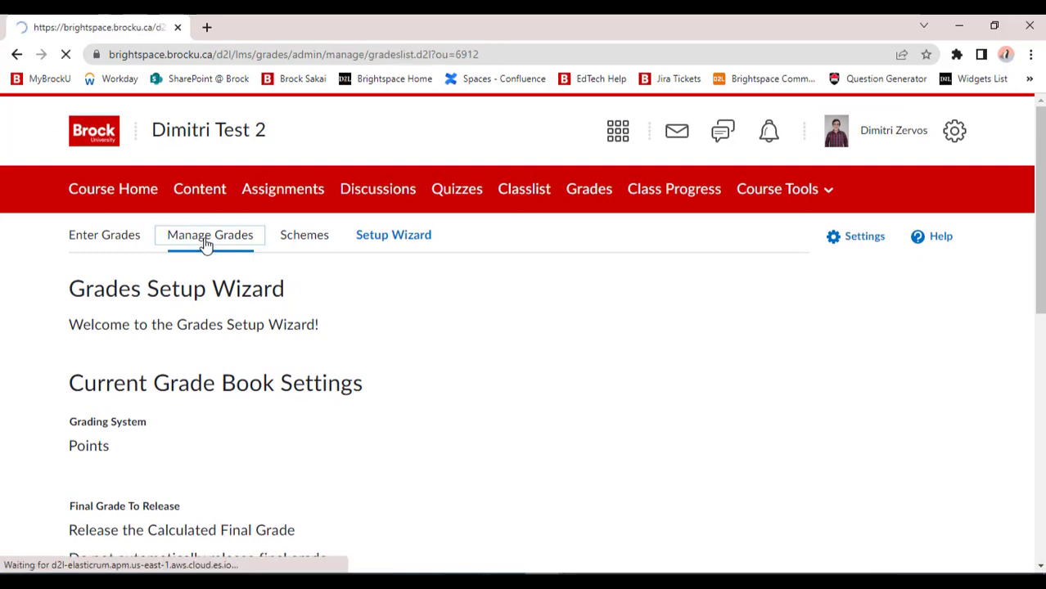
- Check Assignment 1, Assignment 1(1) and Quiz 1 at 10 points, then go to Course Home
{"action": "left_click", "coordinate": [209, 235]}
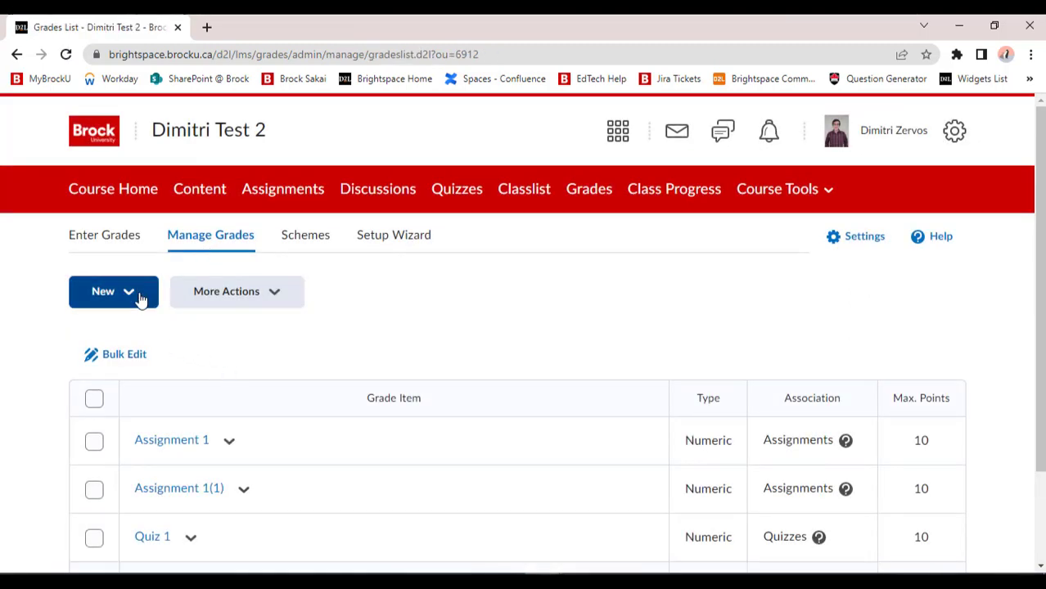
{"action": "left_click", "coordinate": [112, 291]}
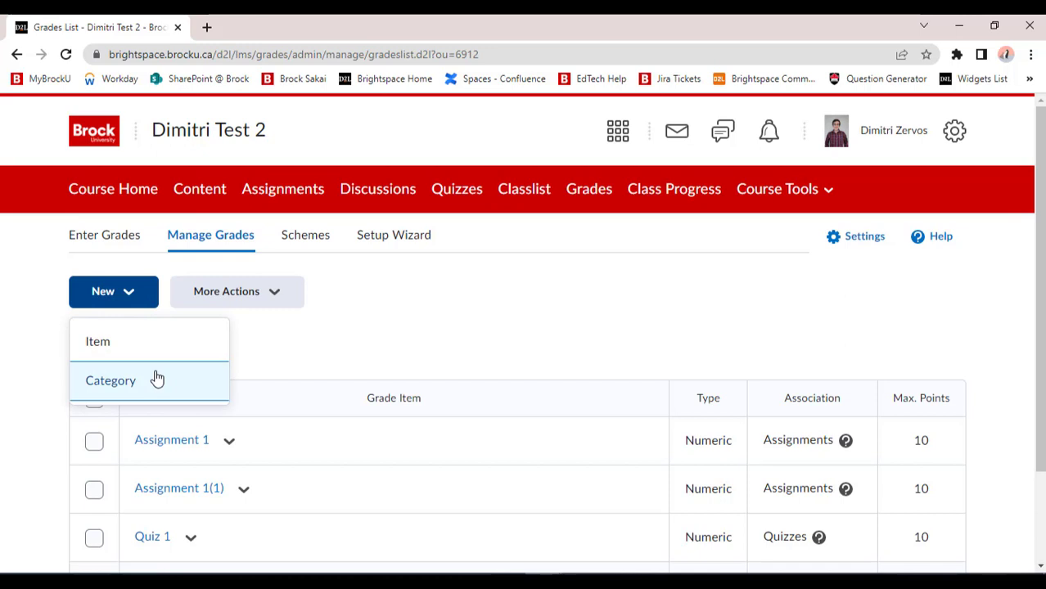
{"action": "mouse_move", "coordinate": [131, 309]}
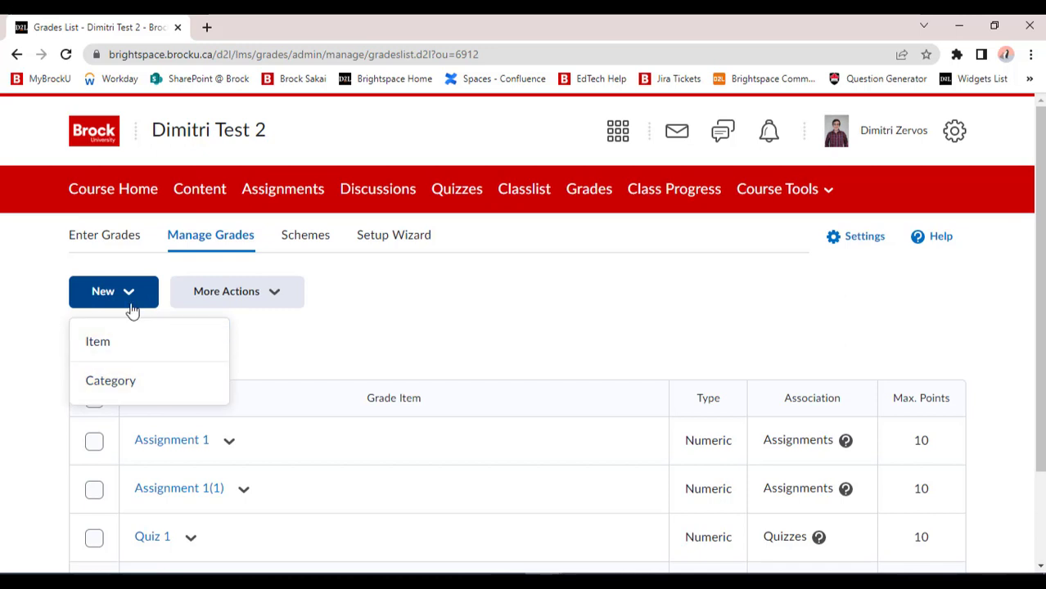
{"action": "left_click", "coordinate": [113, 292]}
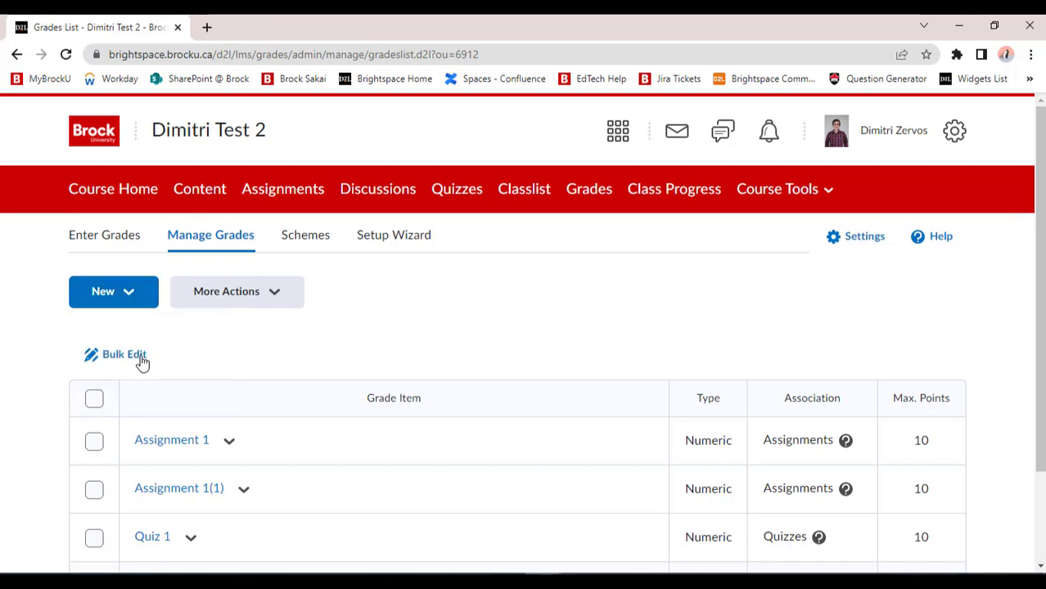
{"action": "left_click", "coordinate": [113, 188]}
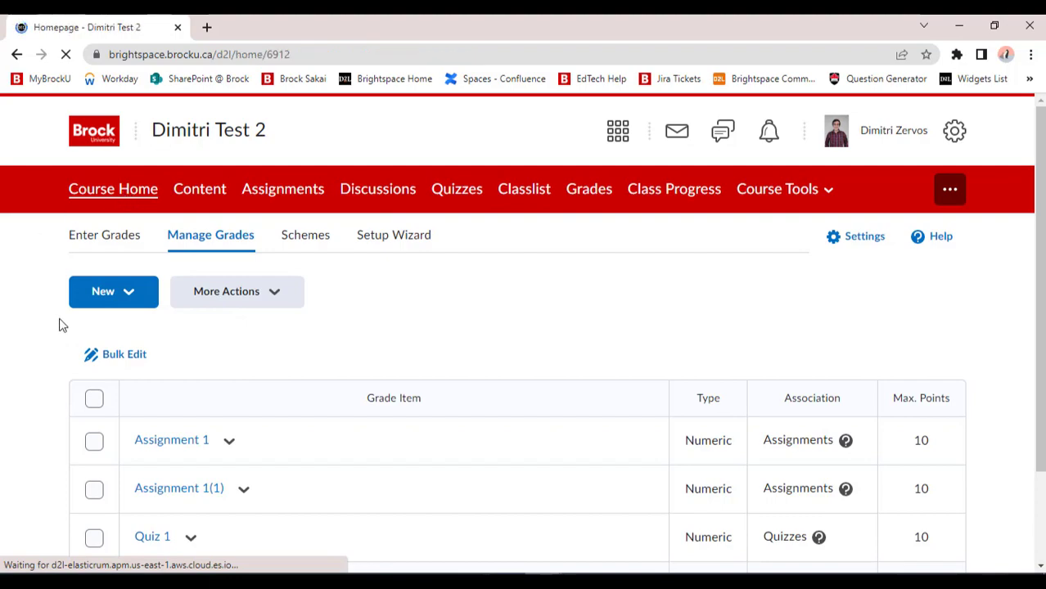